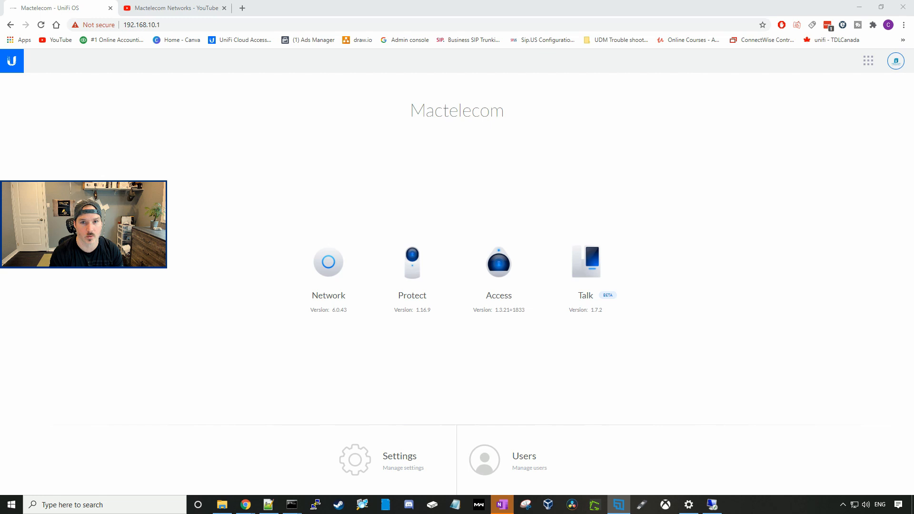
Step: Switch to the Mactelecom Networks YouTube tab to view the community poll
left_click(172, 7)
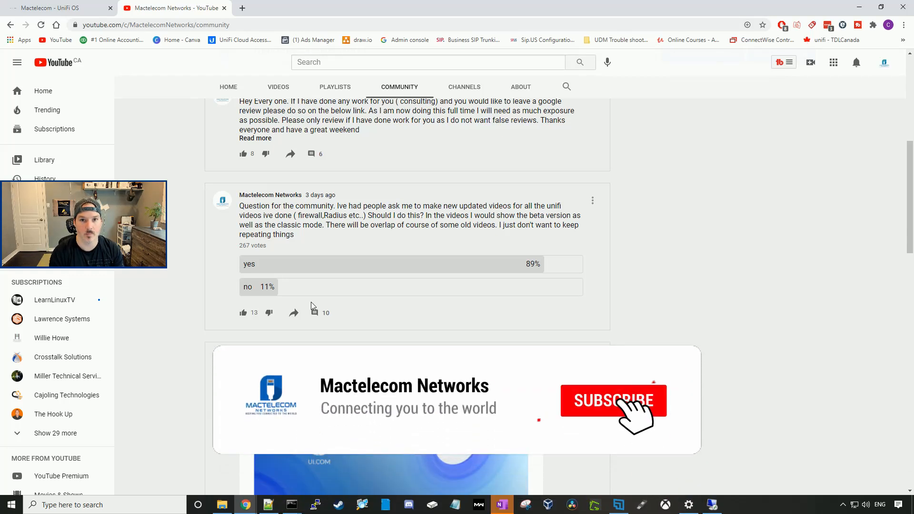
Step: Browse the YouTube community posts, then return to the Mactelecom UniFi OS console tab
left_click(612, 401)
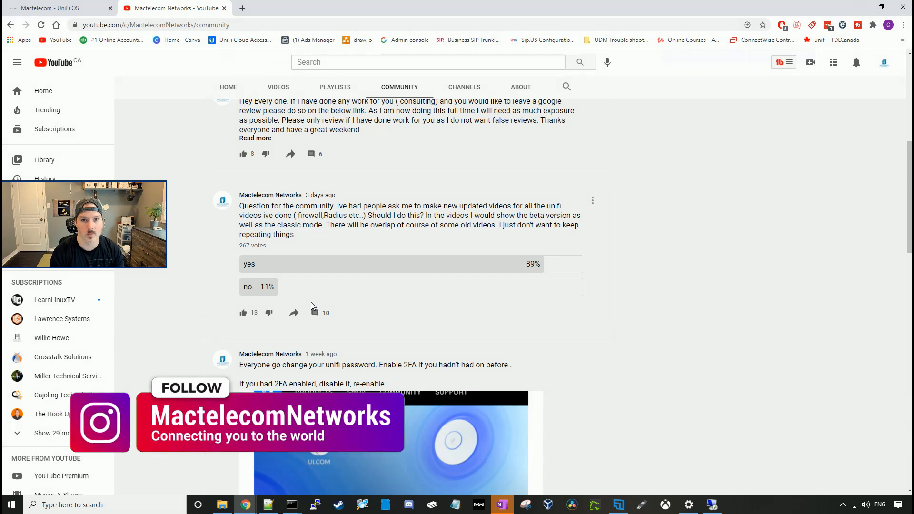
left_click(55, 7)
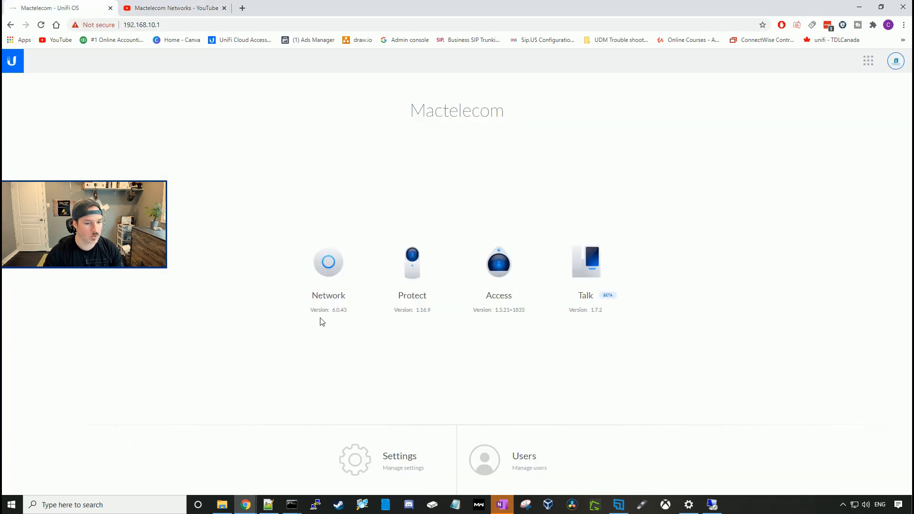
mouse_move(328, 260)
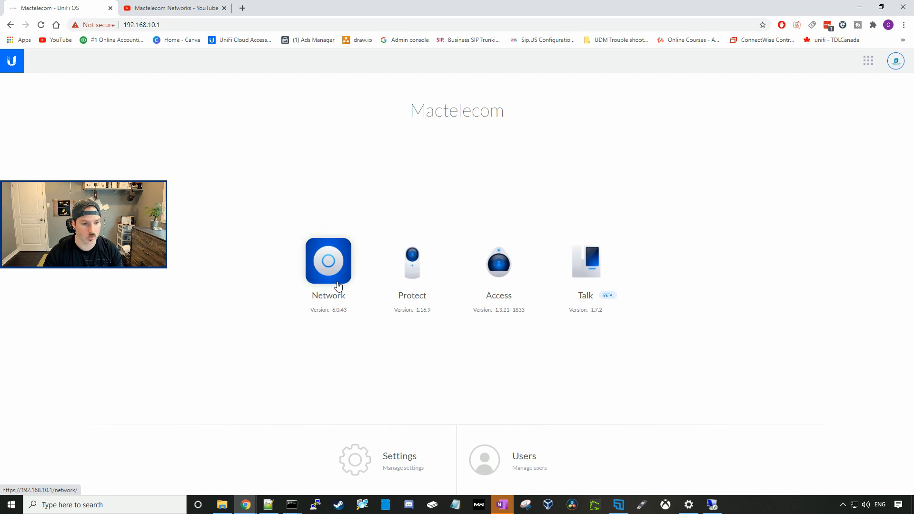
Step: Launch the Network app from the console and open its Settings page
left_click(328, 261)
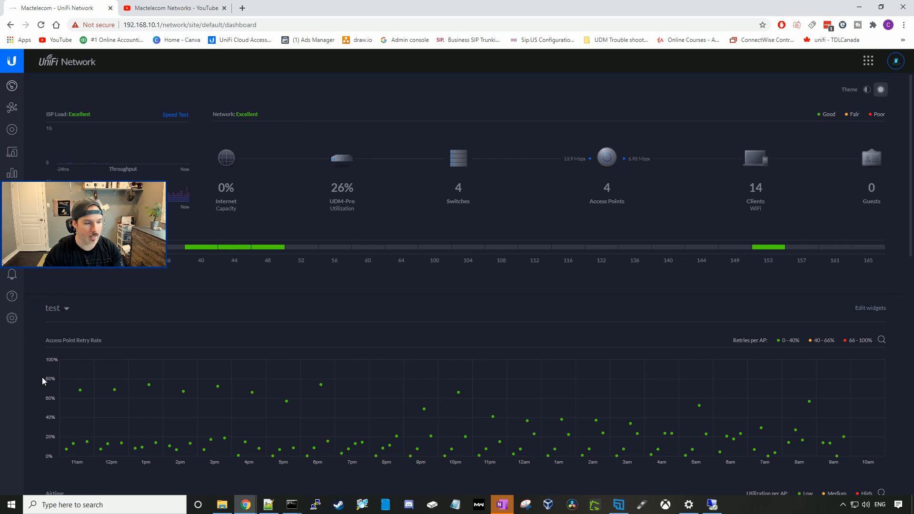
left_click(11, 318)
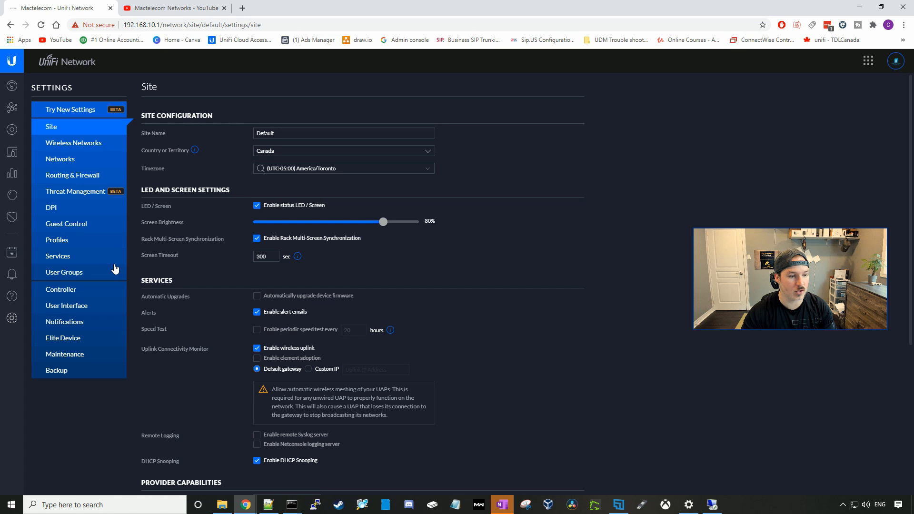
mouse_move(449, 319)
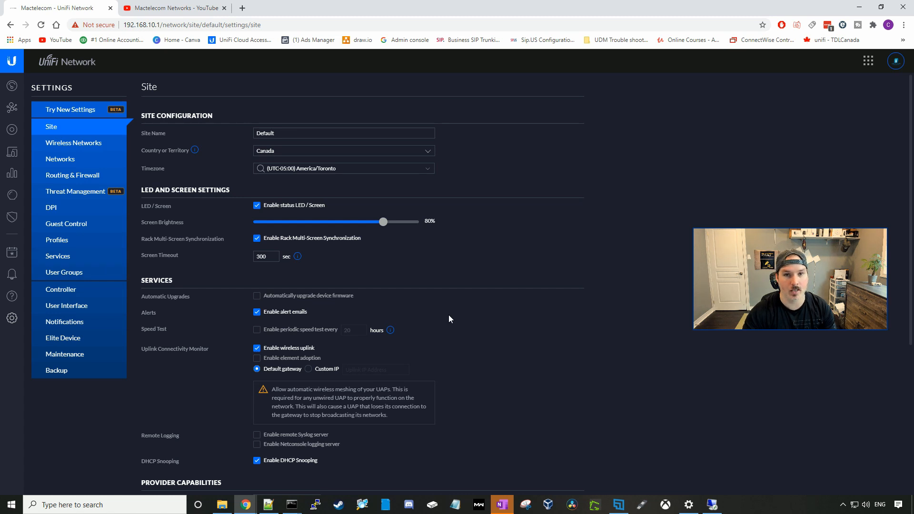
mouse_move(148, 264)
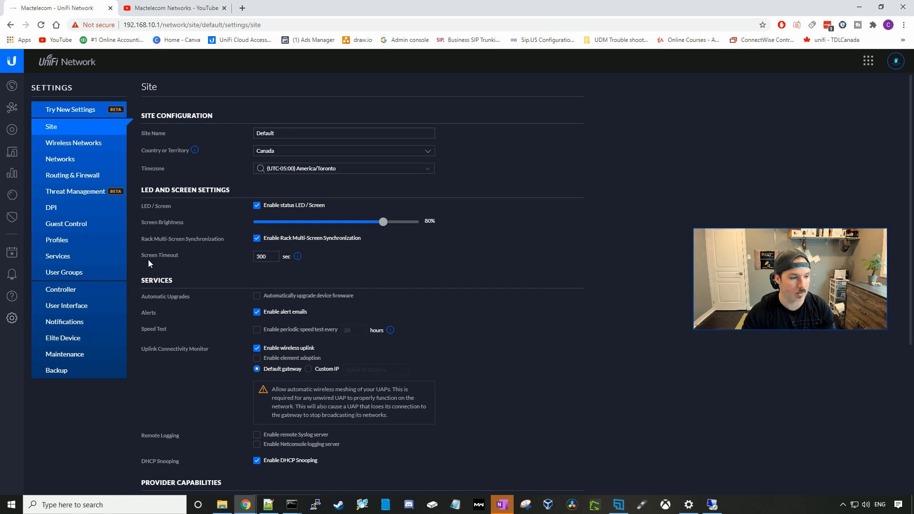
Step: Enable the RADIUS server with a secret, then view the RADIUS users list
left_click(57, 257)
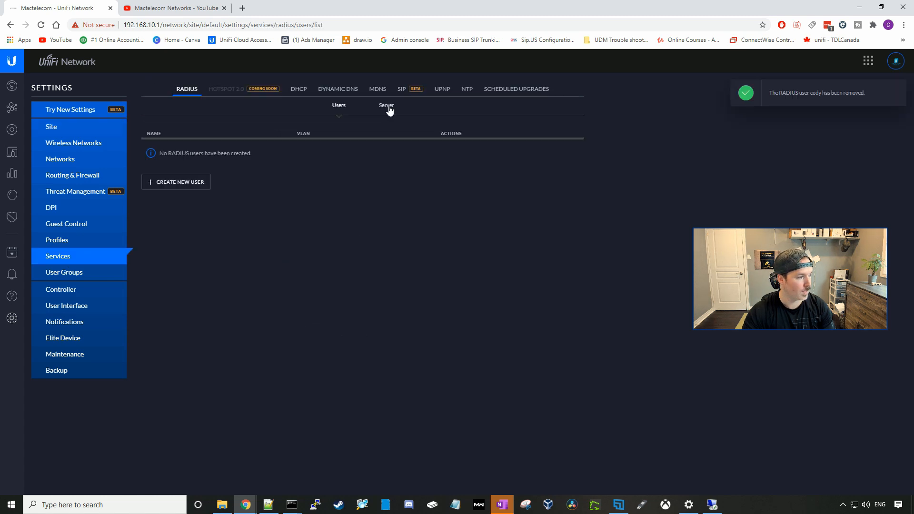
left_click(386, 105)
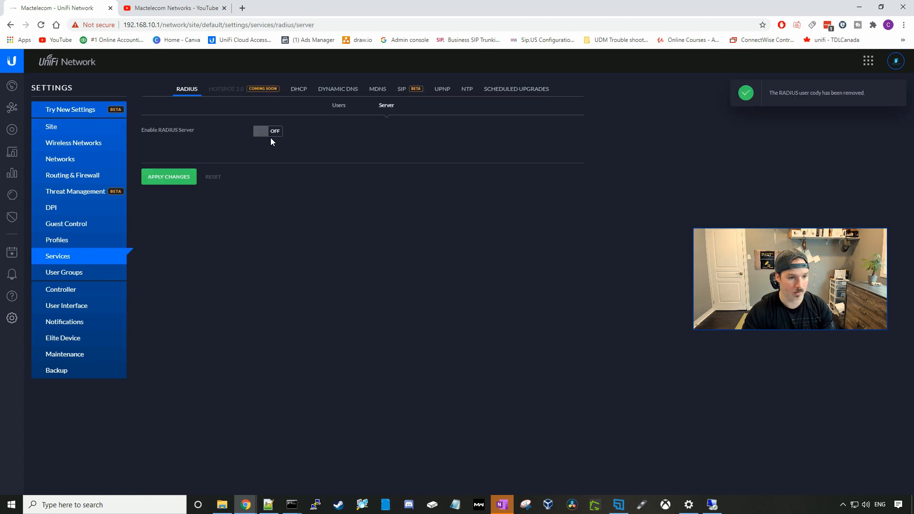
left_click(268, 130)
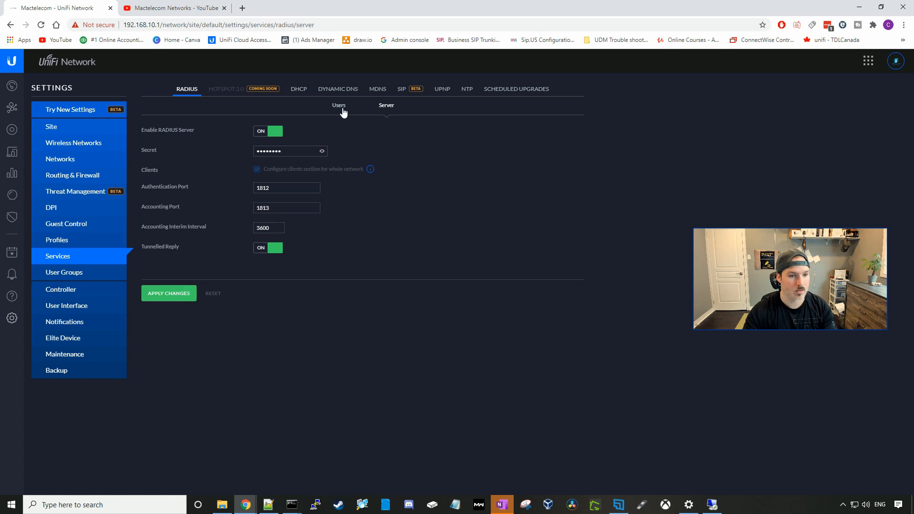
left_click(339, 105)
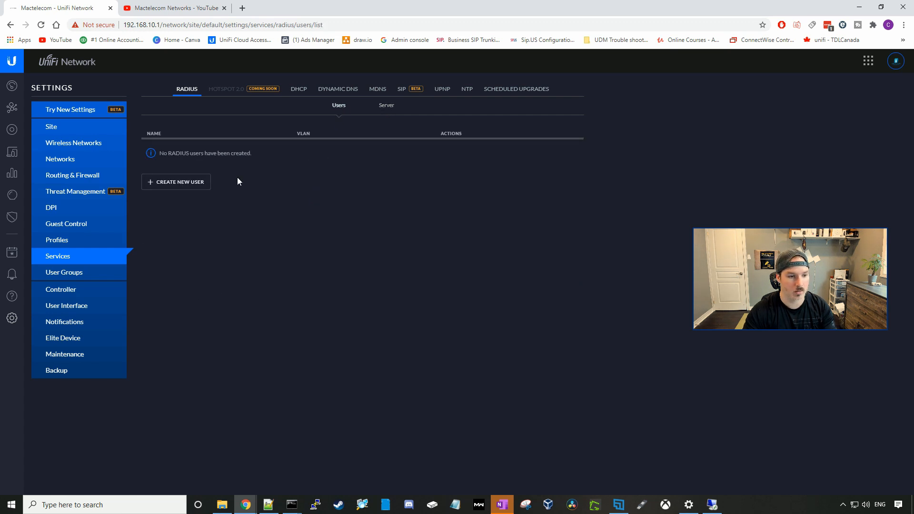
Step: Create RADIUS user cody with a password, L2TP tunnel type and IPv4 tunnel medium
left_click(176, 181)
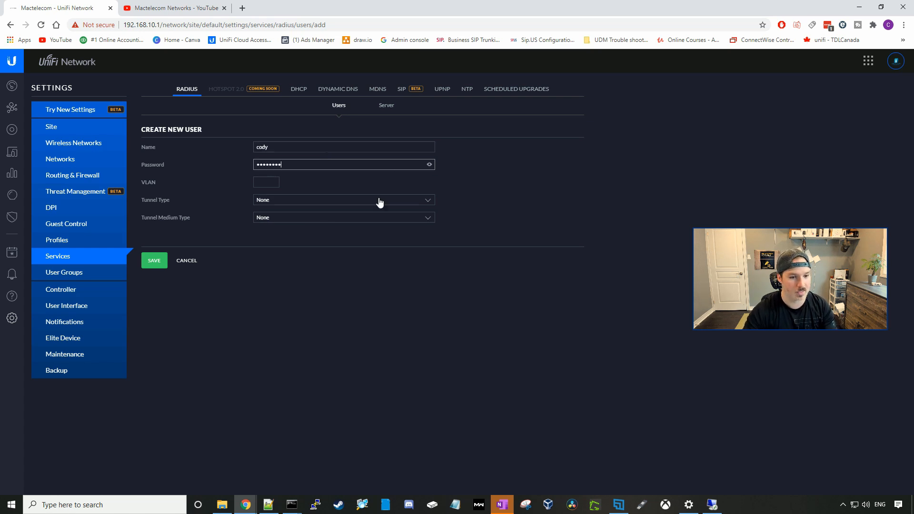
left_click(343, 200)
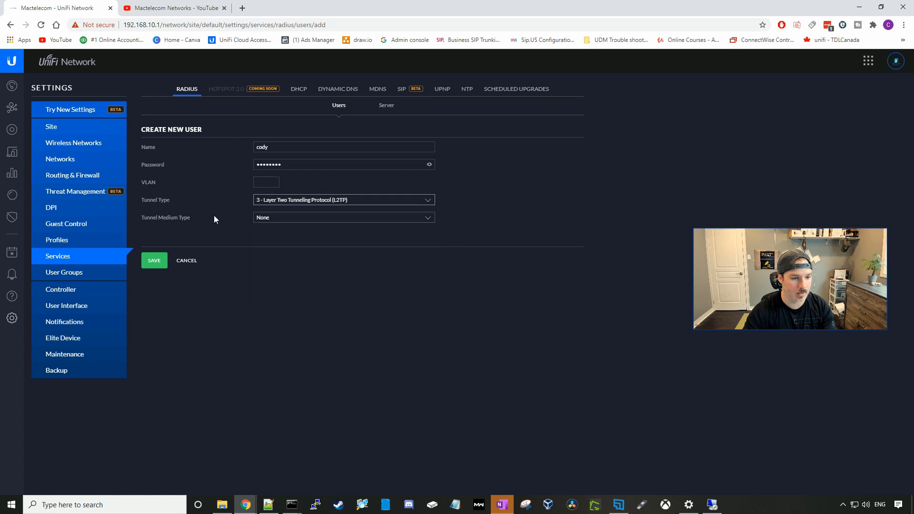
left_click(343, 217)
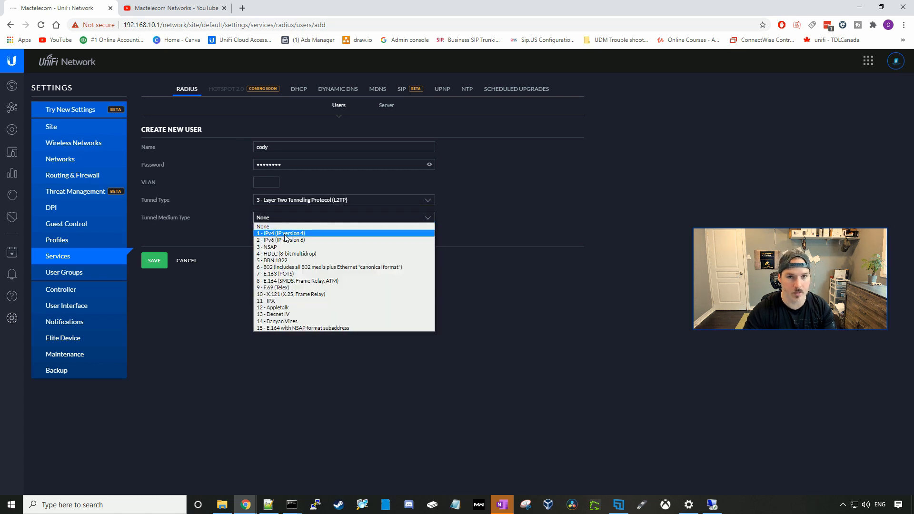
left_click(154, 260)
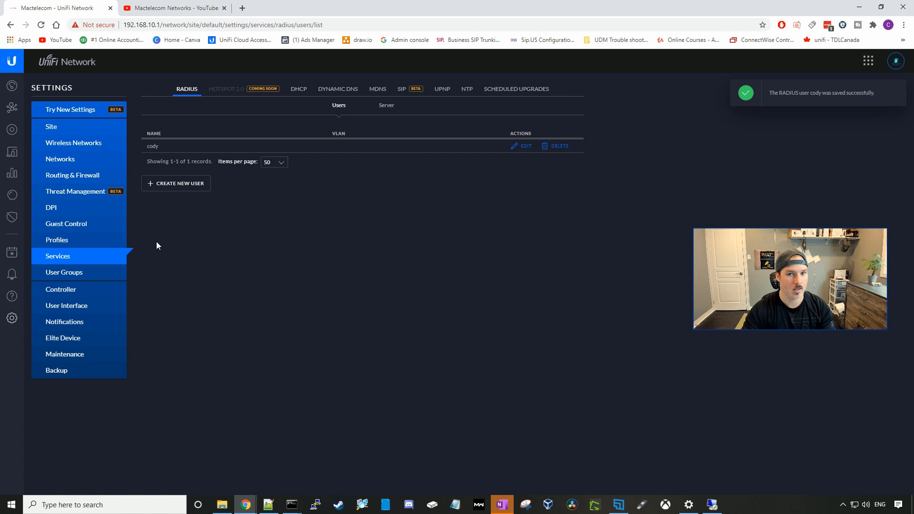
mouse_move(190, 254)
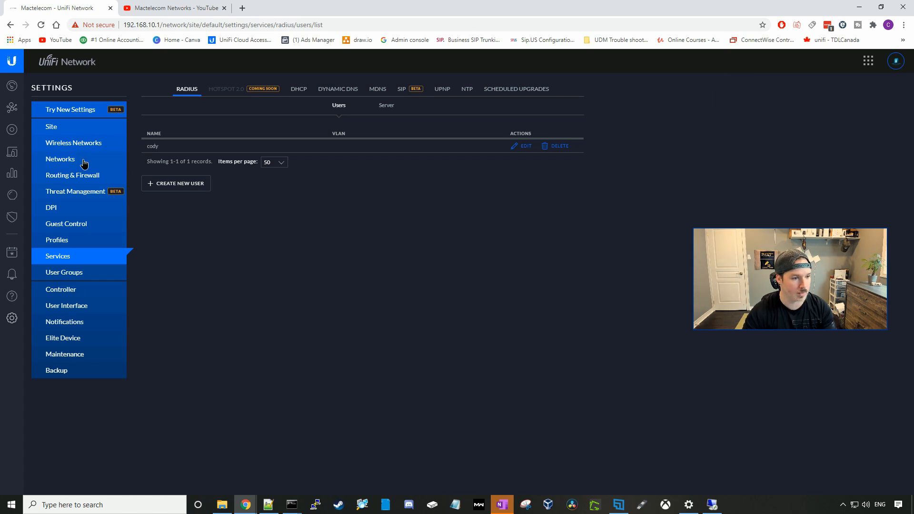
Step: Start a new Remote User VPN network named RemoteVPN
left_click(60, 159)
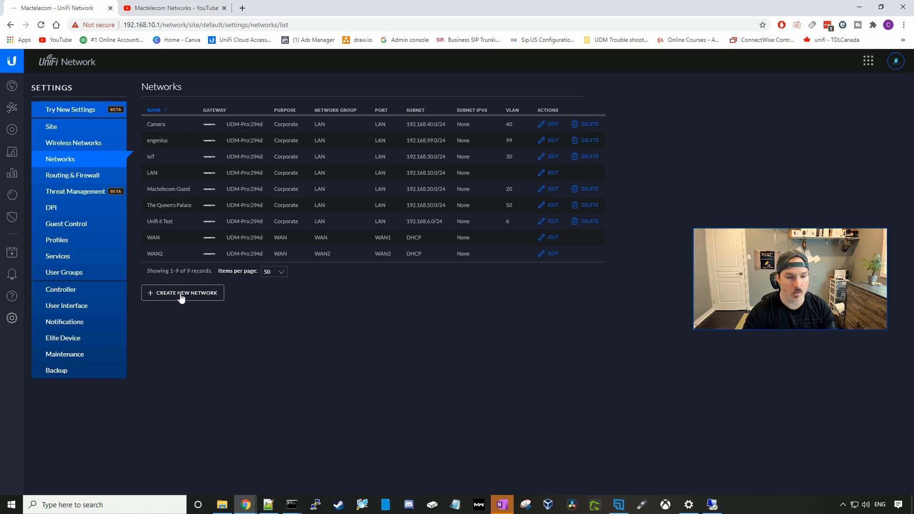
left_click(182, 292)
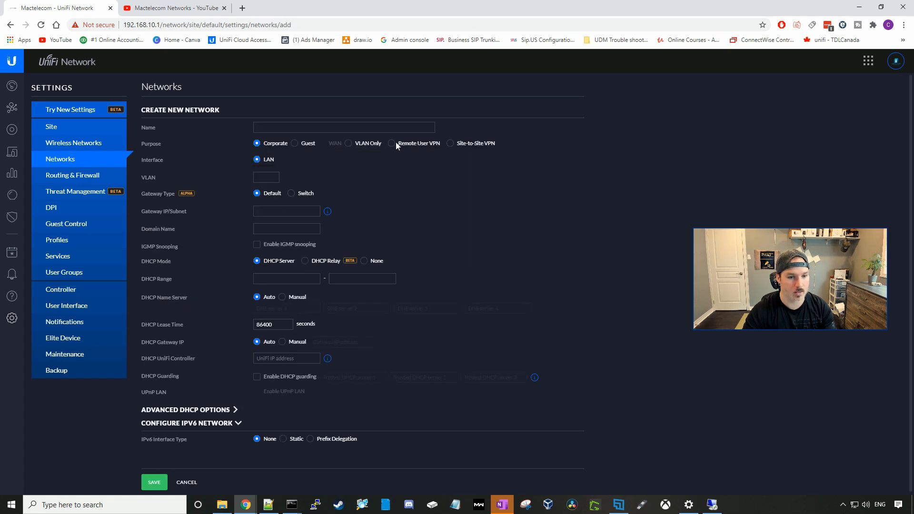
left_click(392, 143)
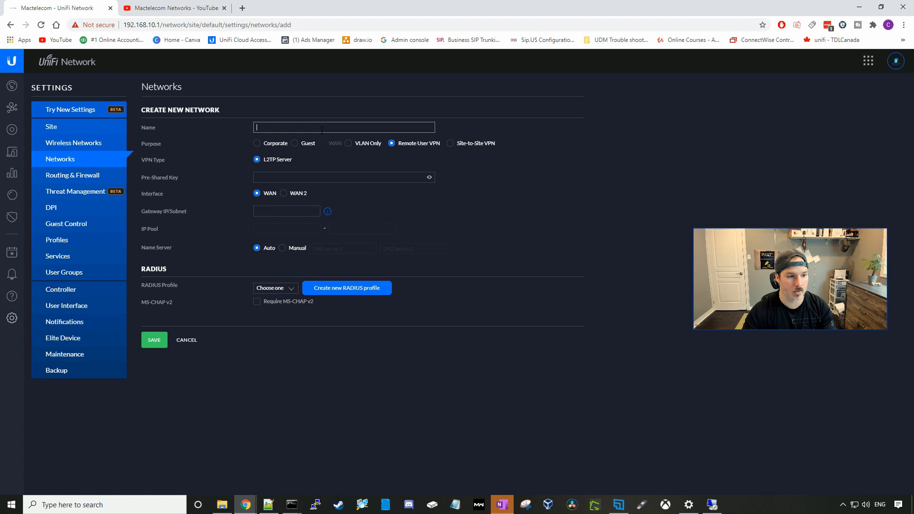
type("RemoteVPN")
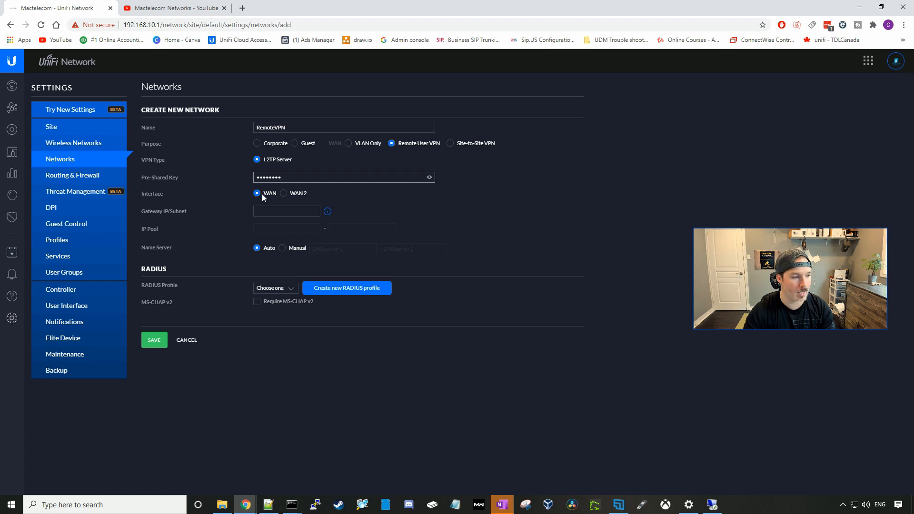
Step: Give RemoteVPN subnet 192.168.22.1/24 and the default RADIUS profile with MS-CHAP v2, then save
left_click(287, 211)
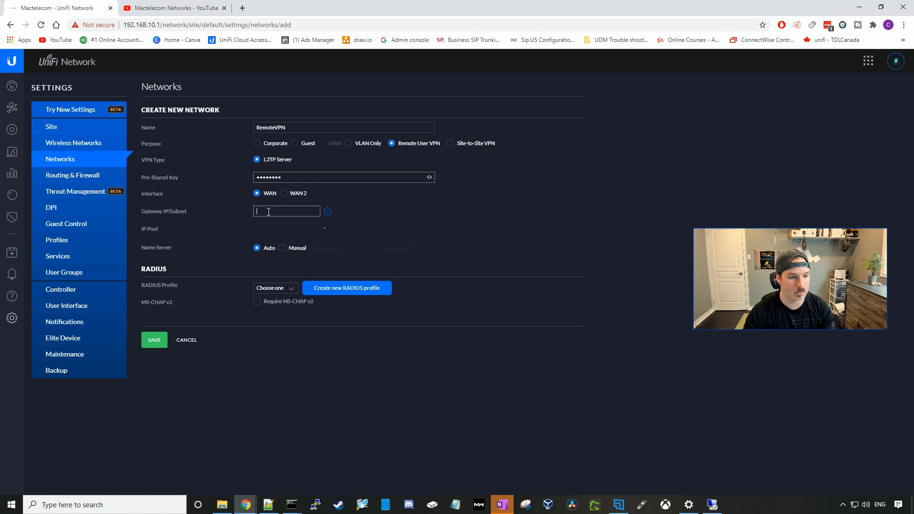
mouse_move(222, 215)
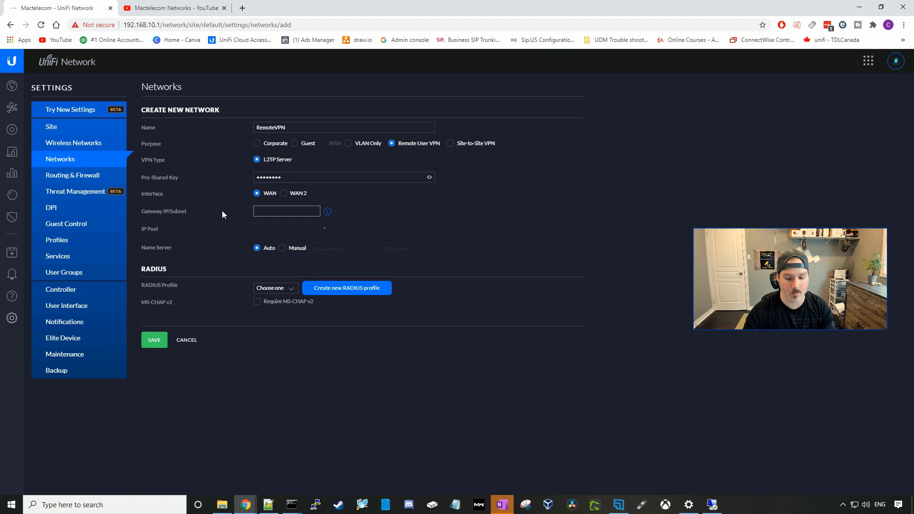
type("192.168.22.1/24")
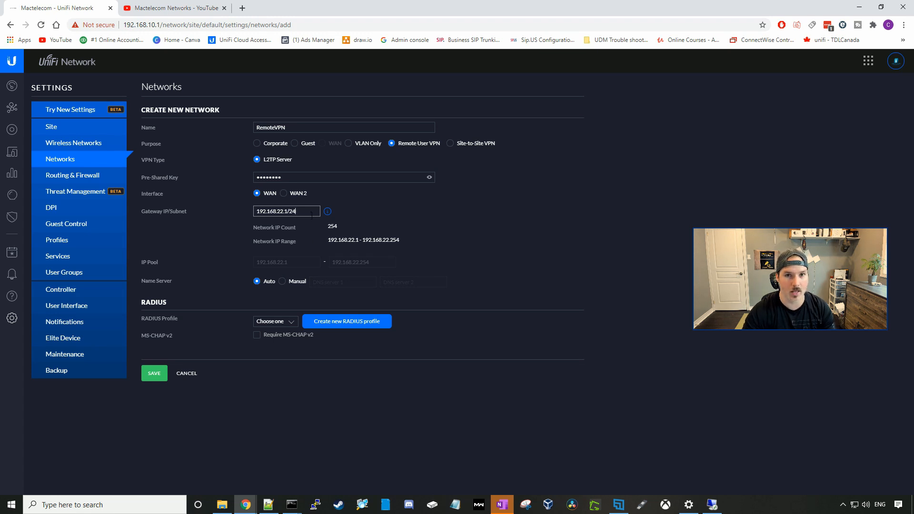
mouse_move(318, 225)
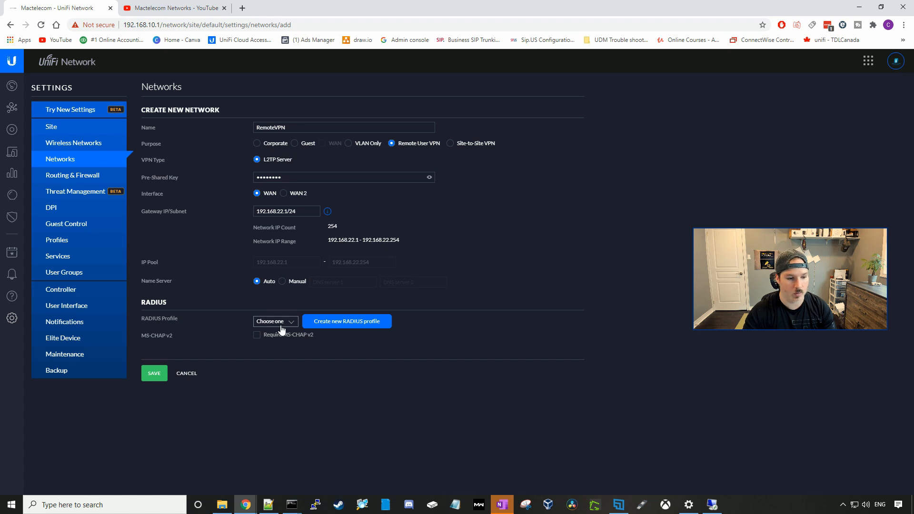
left_click(274, 322)
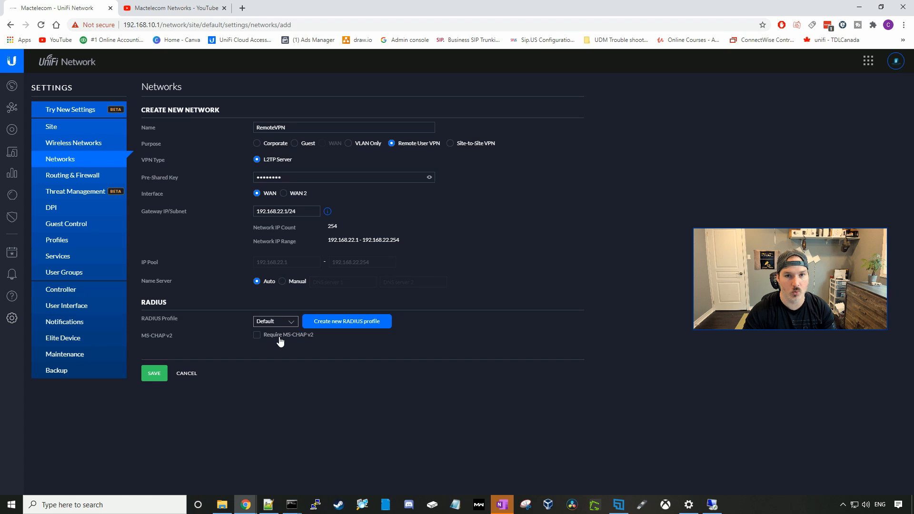
left_click(257, 335)
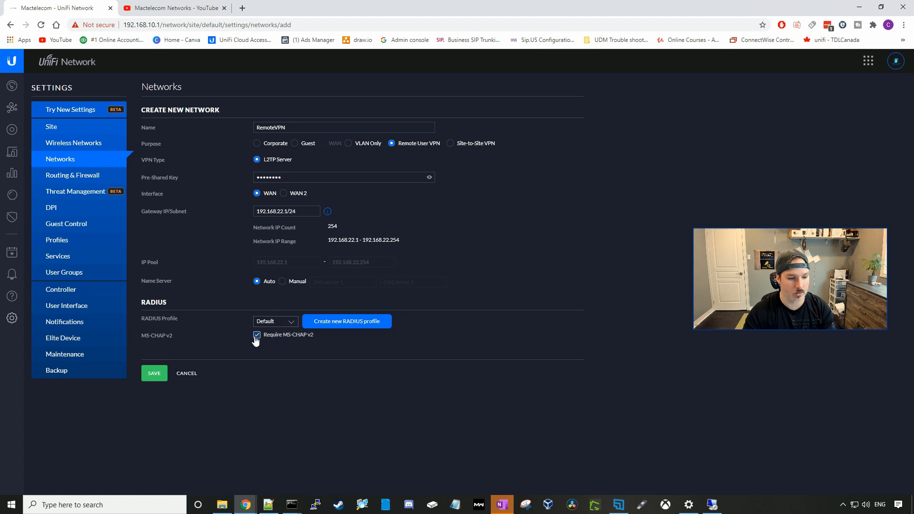
left_click(154, 373)
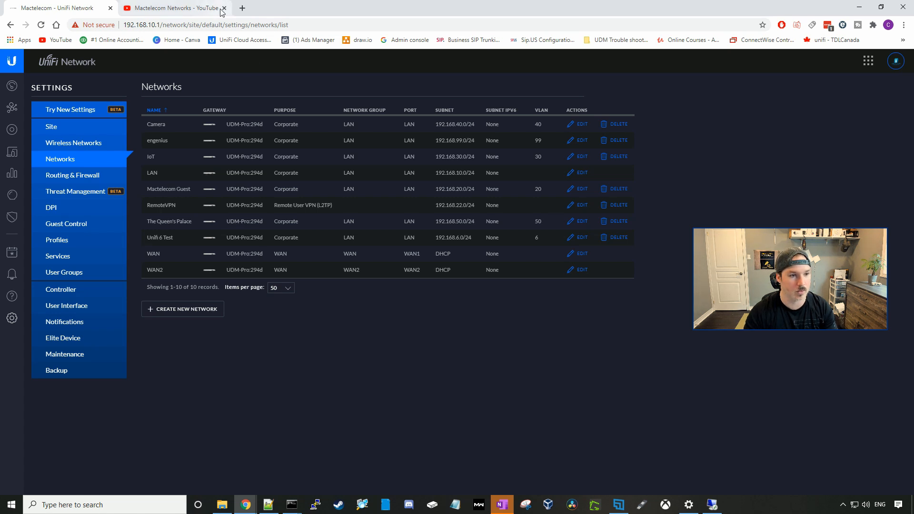
Step: On the Bell Hub modem, begin an ISAKMP forwarding rule for UDP ports 500–500
left_click(286, 8)
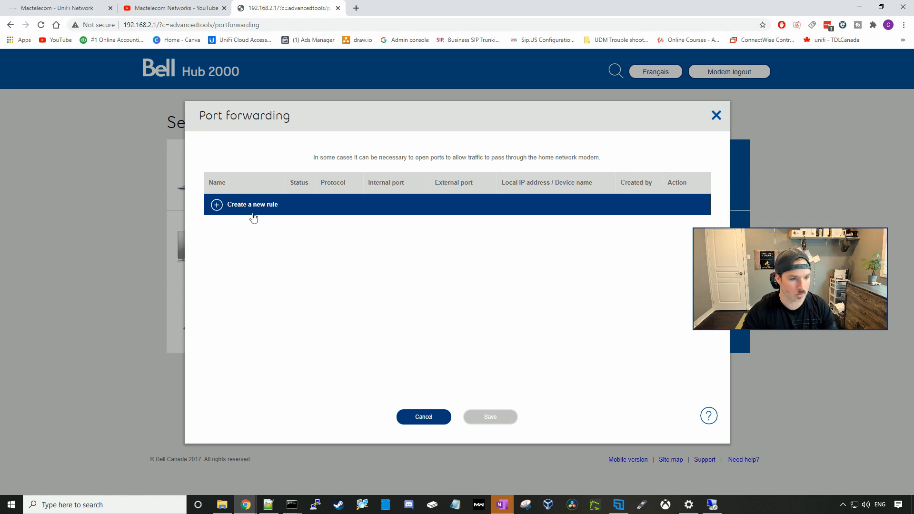
left_click(245, 205)
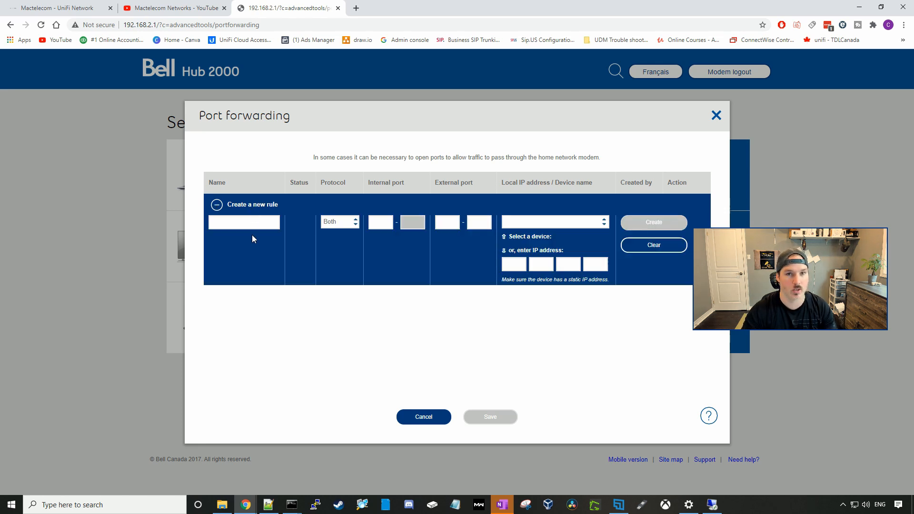
type("ISAKMP")
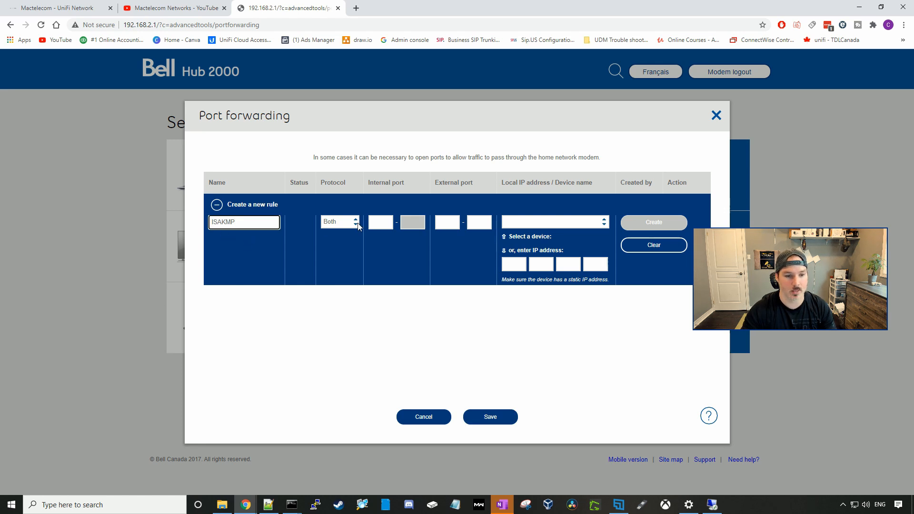
left_click(338, 221)
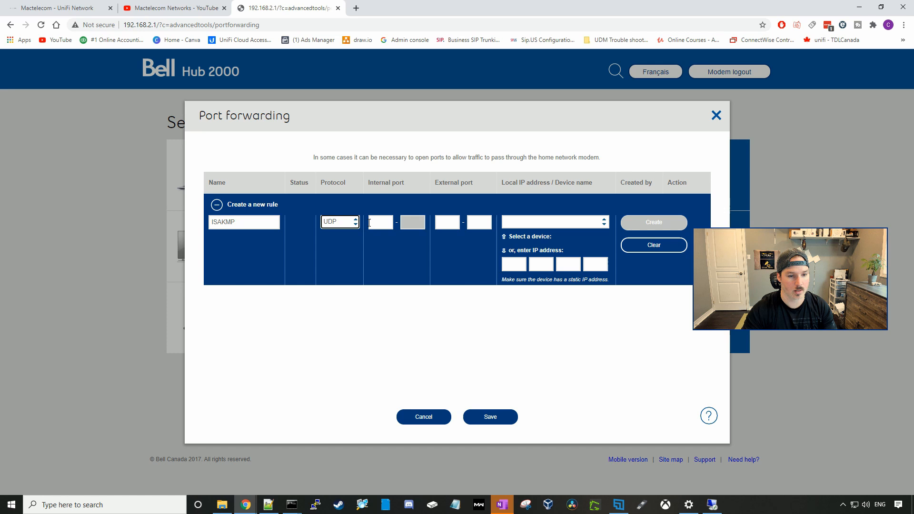
type("500")
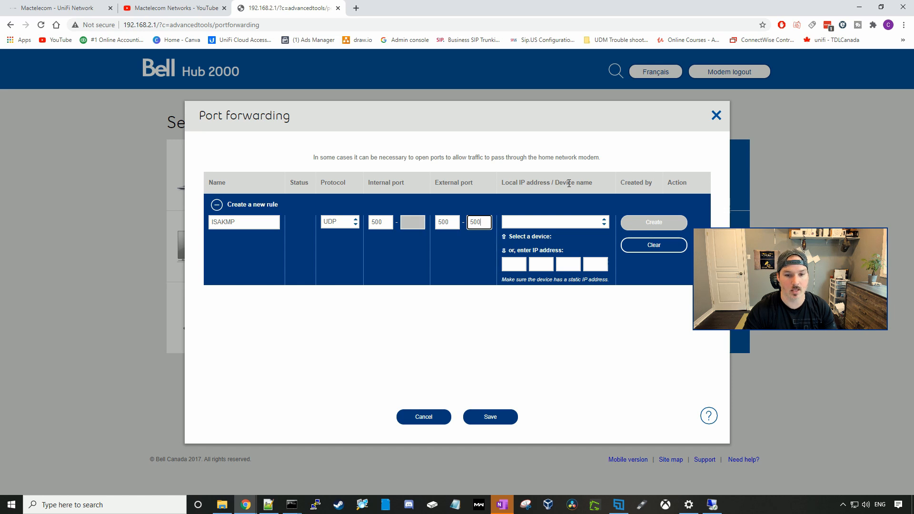
mouse_move(572, 190)
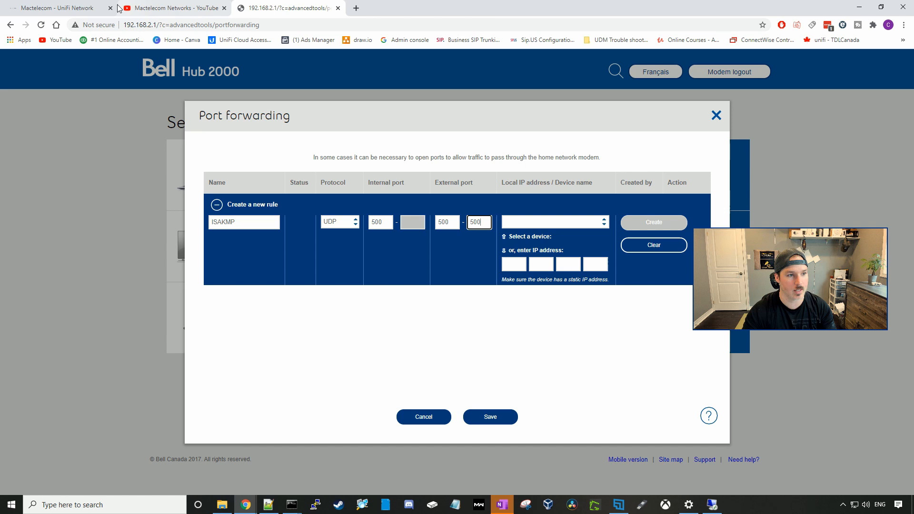
mouse_move(55, 8)
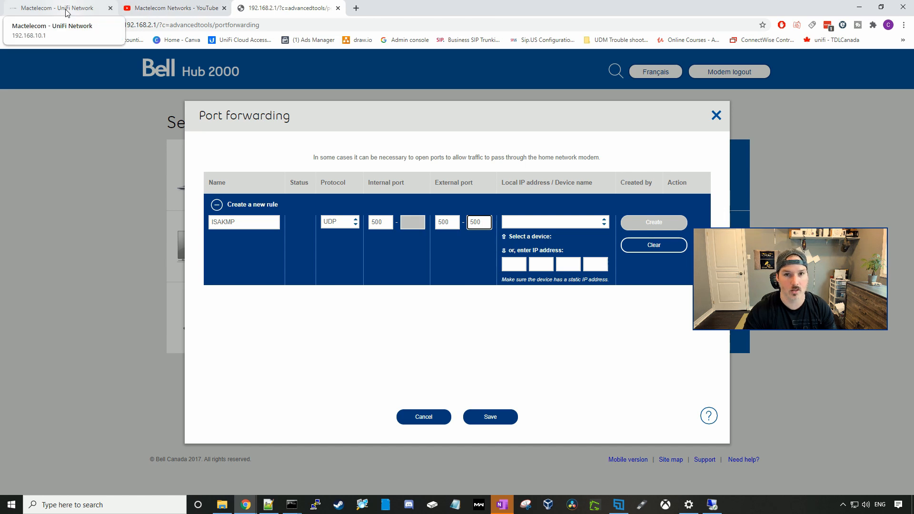
left_click(56, 7)
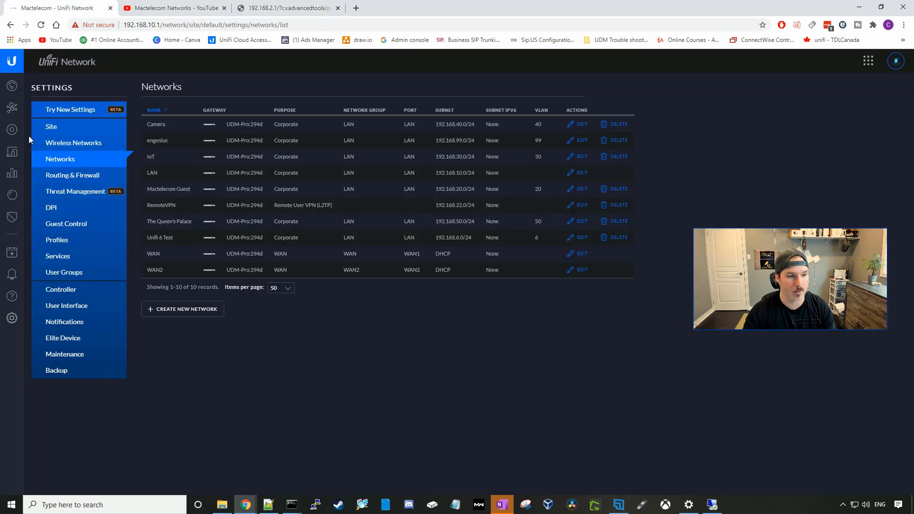
left_click(11, 129)
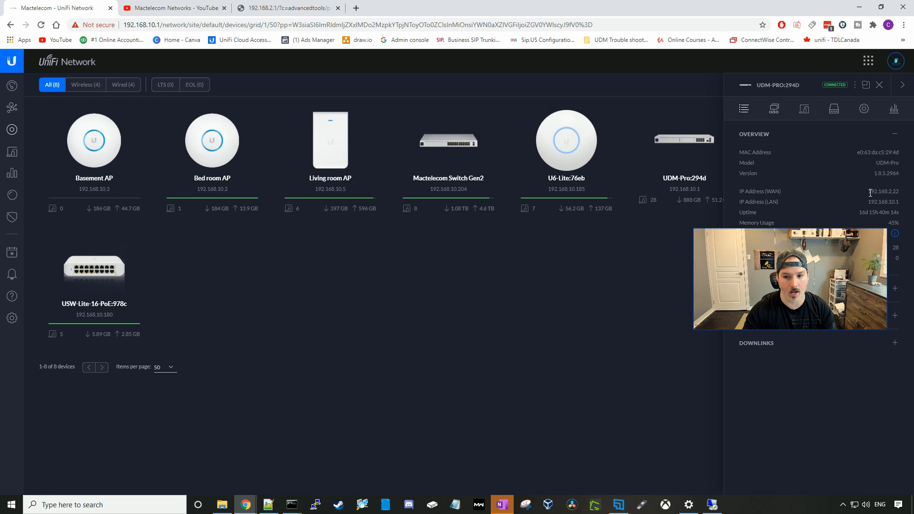
double_click(883, 191)
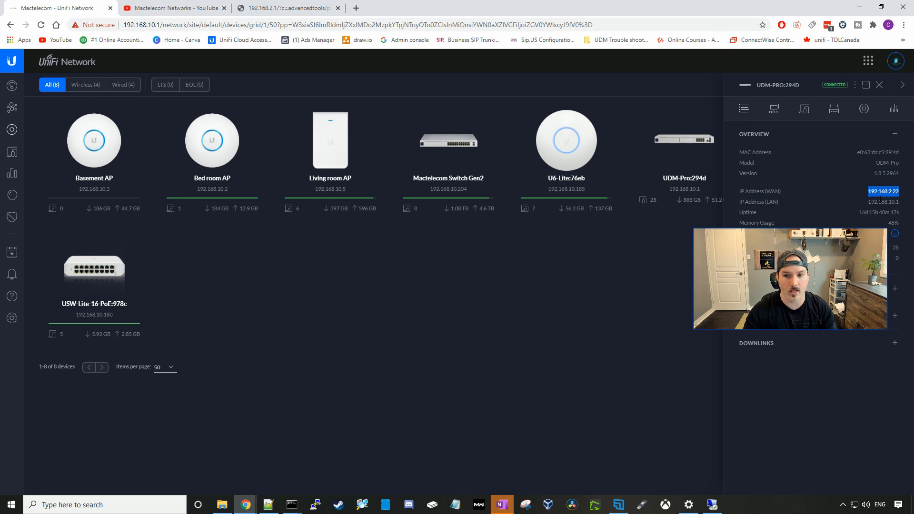
mouse_move(325, 78)
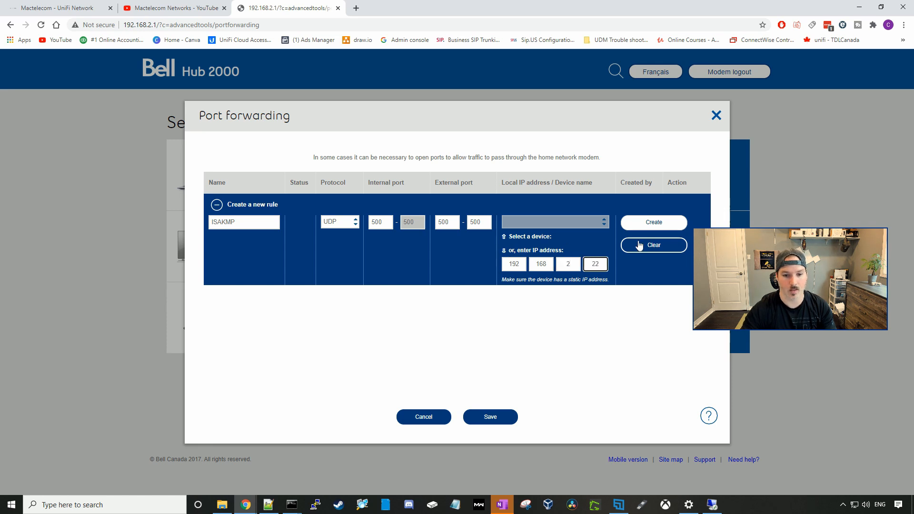
Step: Save the ISAKMP rule and add a NAT-T rule for UDP 4500 to 192.168.2.22
left_click(653, 223)
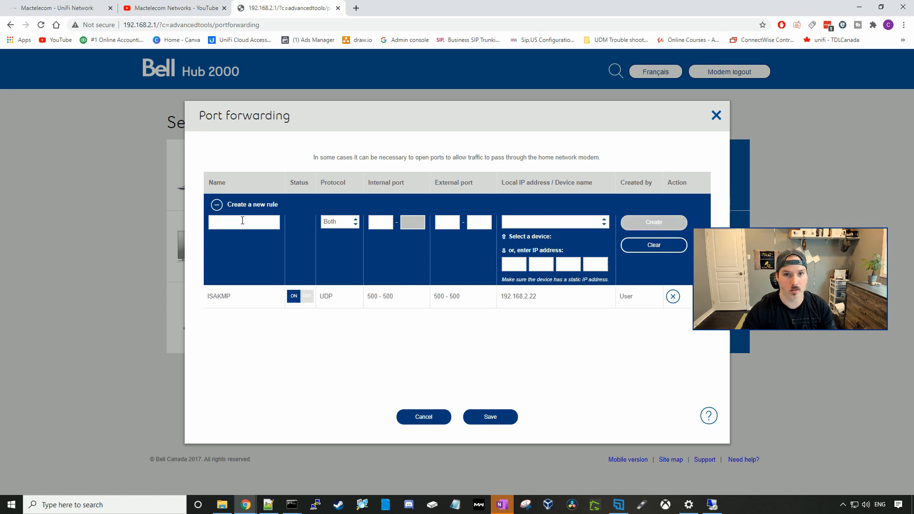
type("NAT-T")
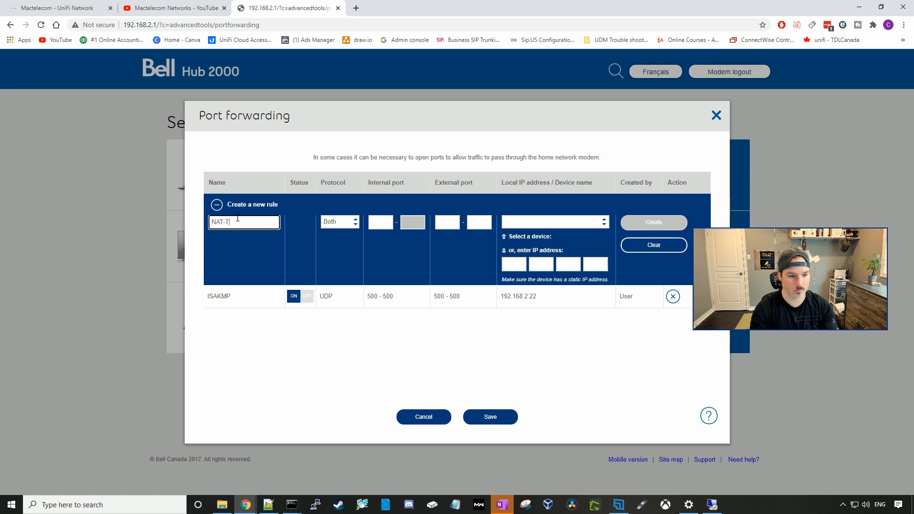
left_click(340, 222)
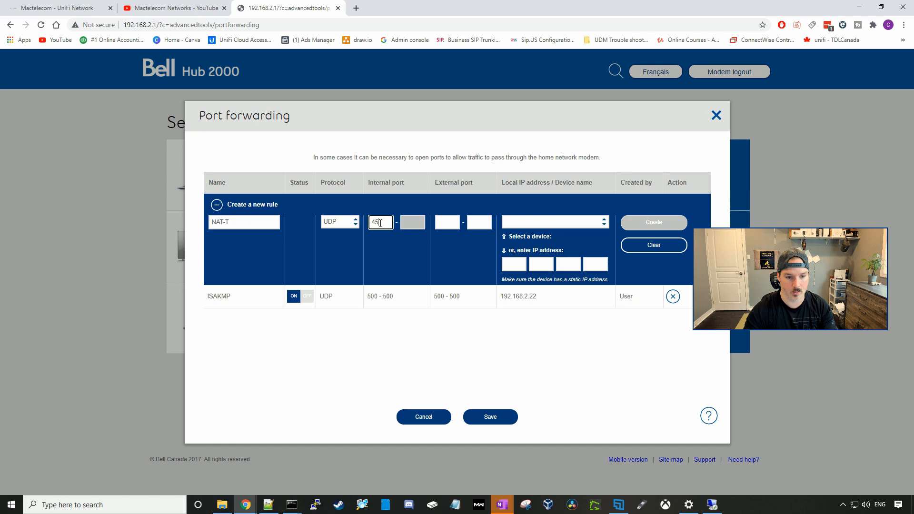
left_click(514, 263)
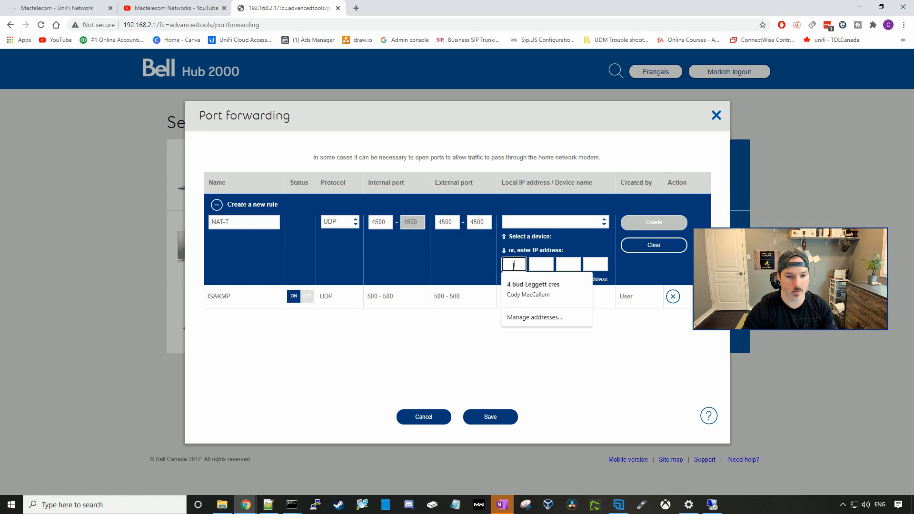
type("192")
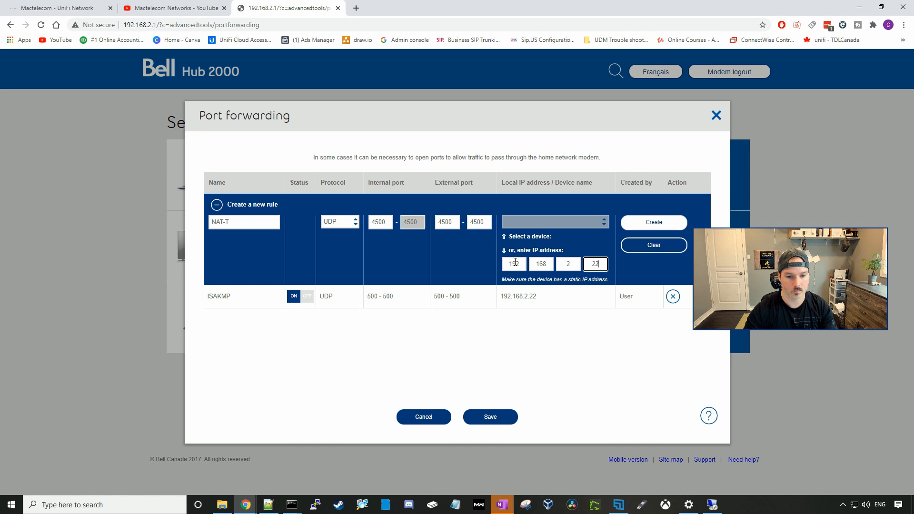
left_click(653, 223)
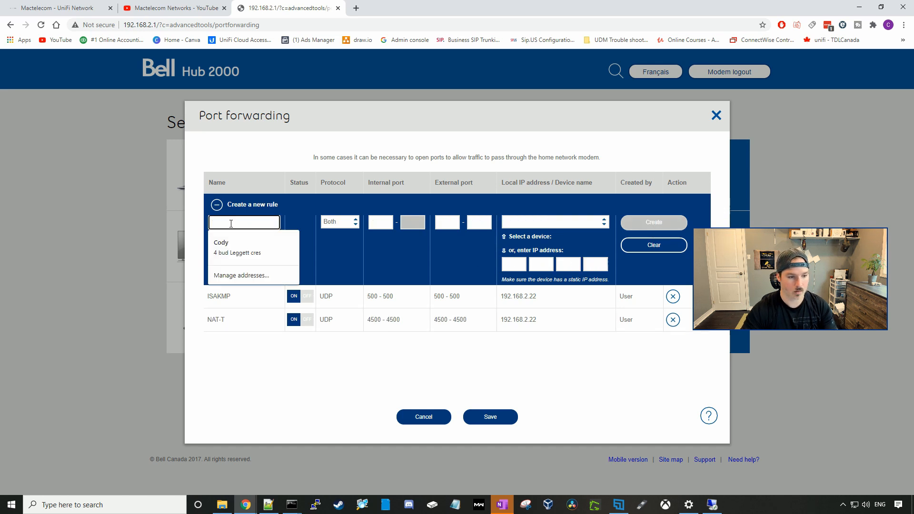
Step: Add the L2TP rule for port 1701 and begin a rule named Radius
type("L2TP")
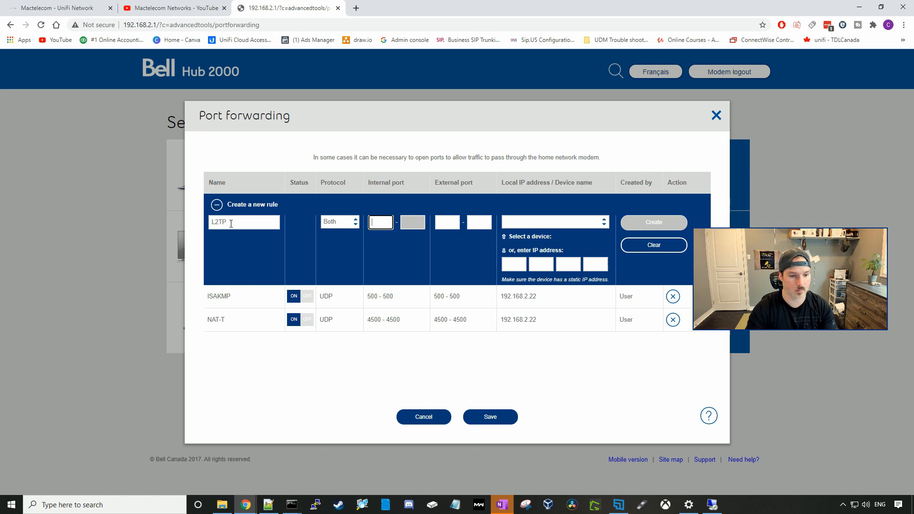
type("1701")
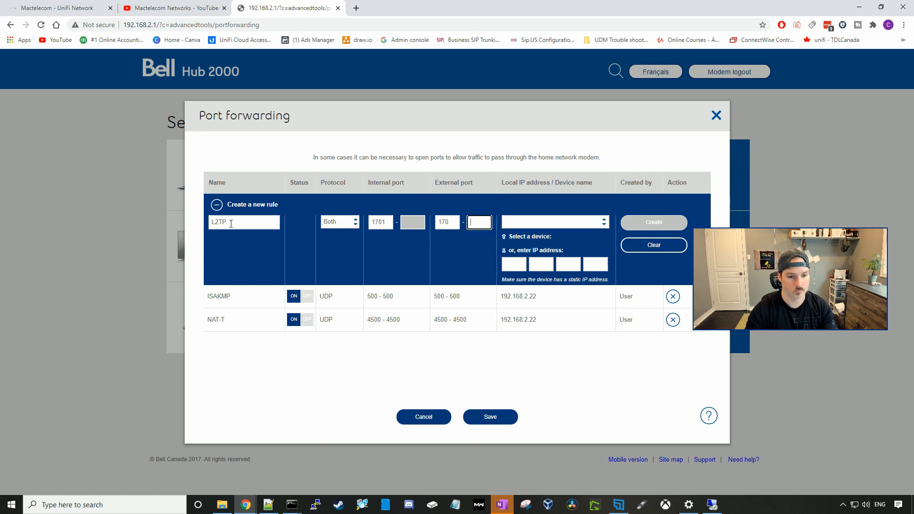
left_click(653, 222)
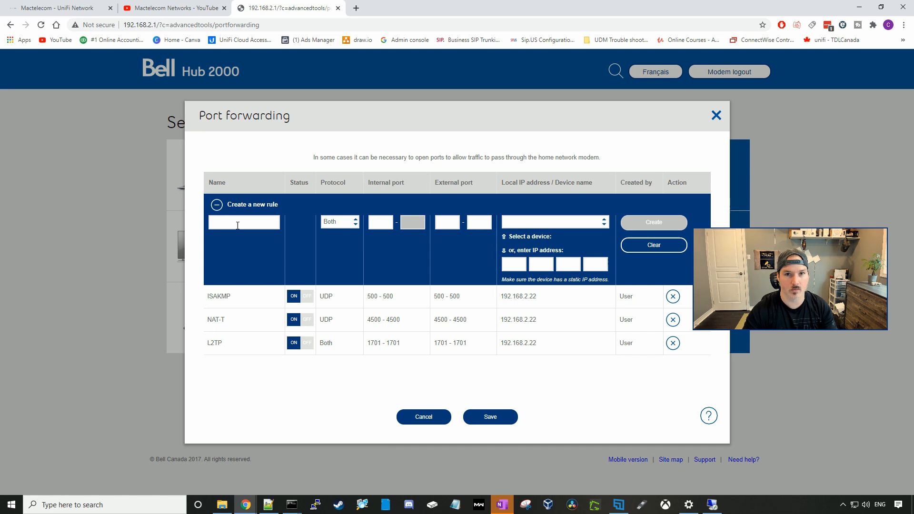
type("Rad")
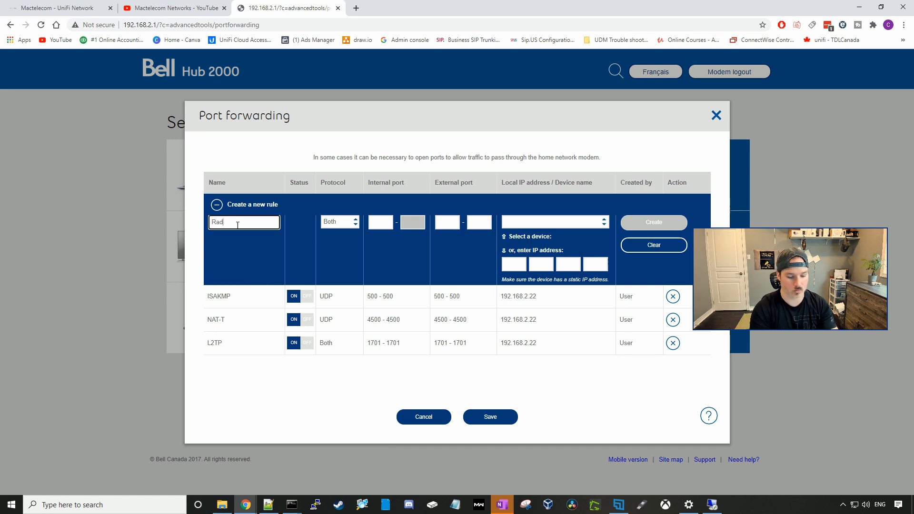
left_click(381, 223)
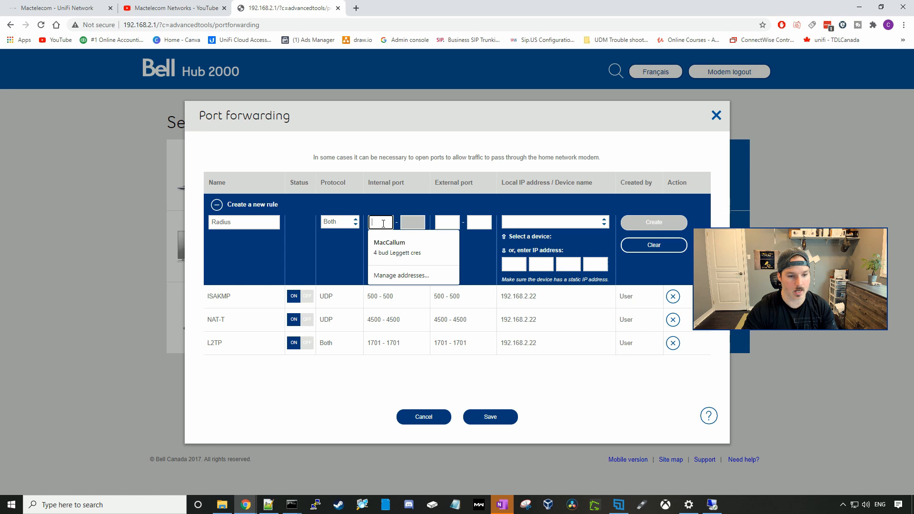
left_click(654, 222)
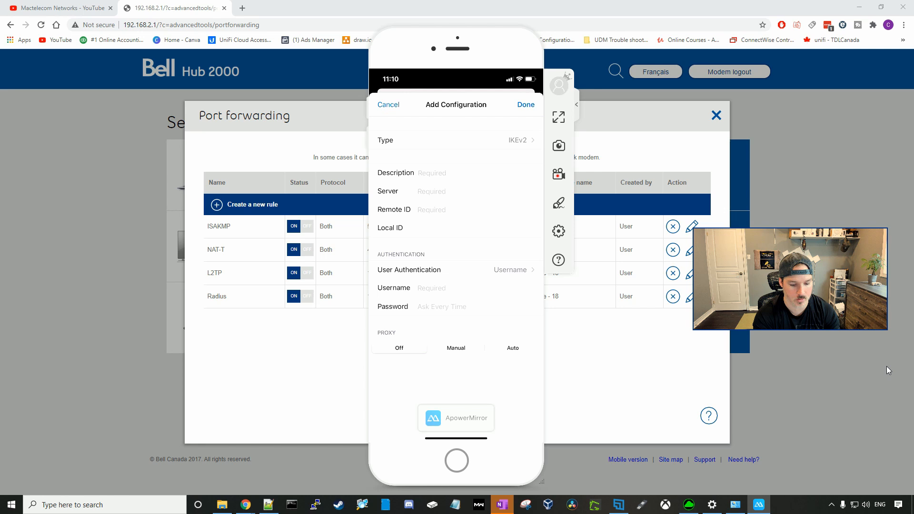
Step: Add an L2TP VPN configuration named Remote VPN on the iPhone and connect it
left_click(456, 140)
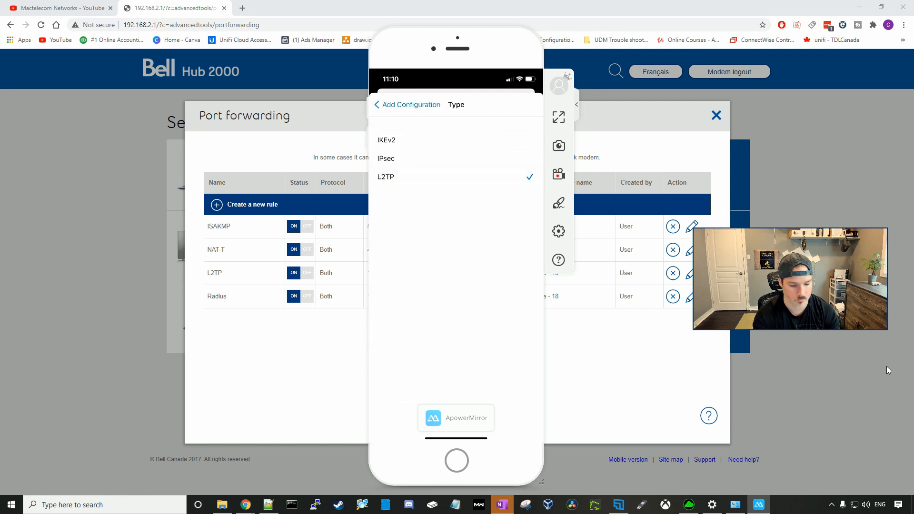
left_click(385, 176)
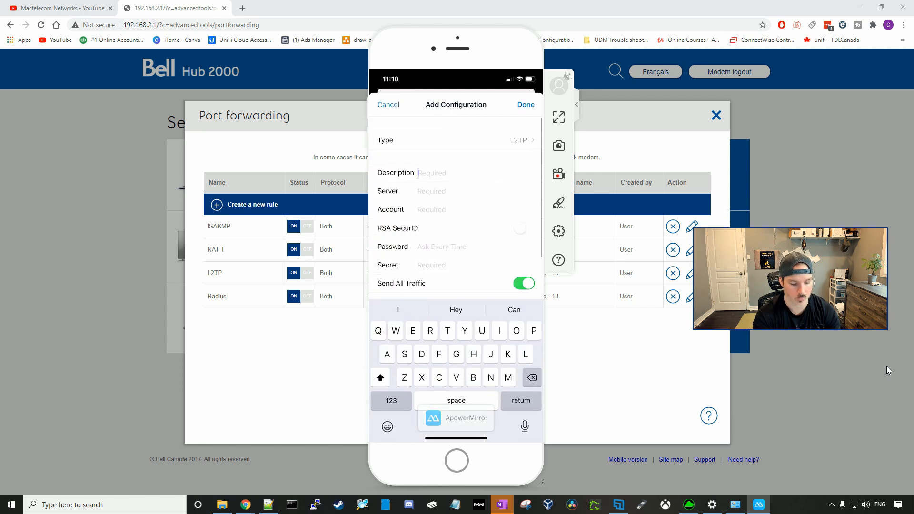
type("Remote VPN")
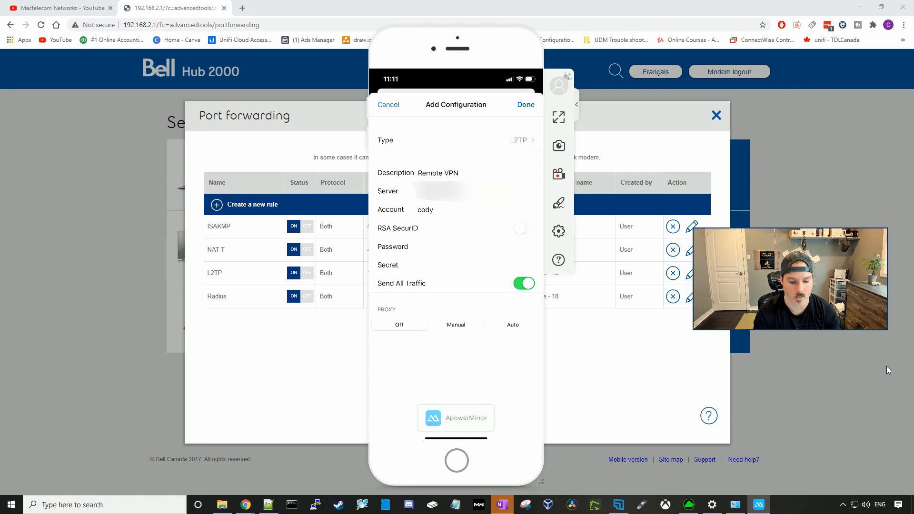
left_click(525, 104)
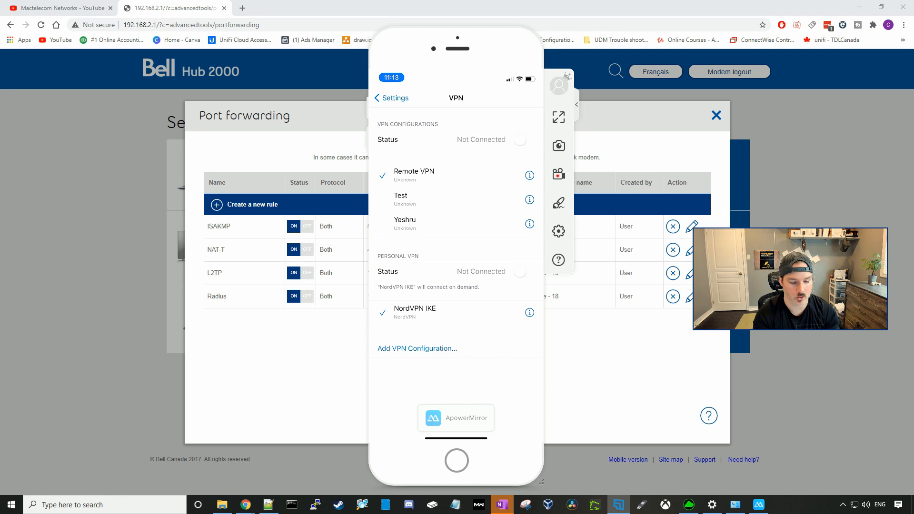
left_click(523, 140)
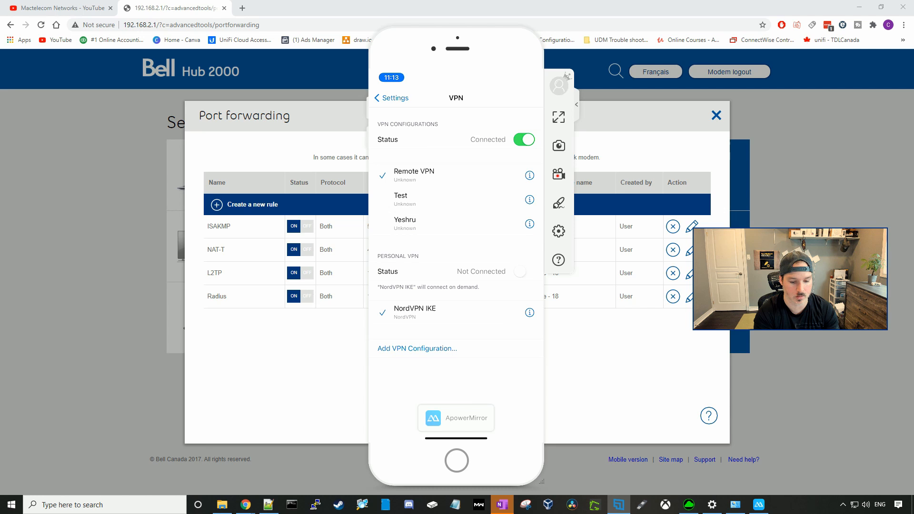
mouse_move(524, 80)
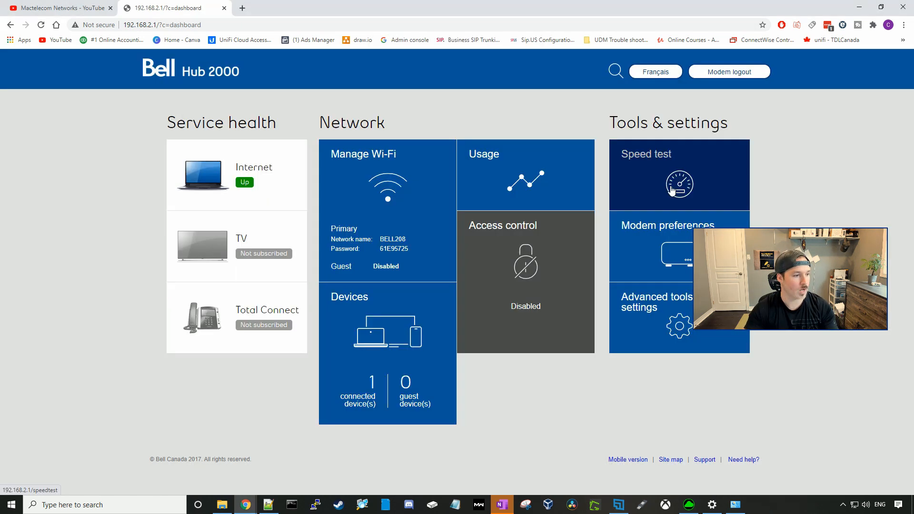
mouse_move(673, 314)
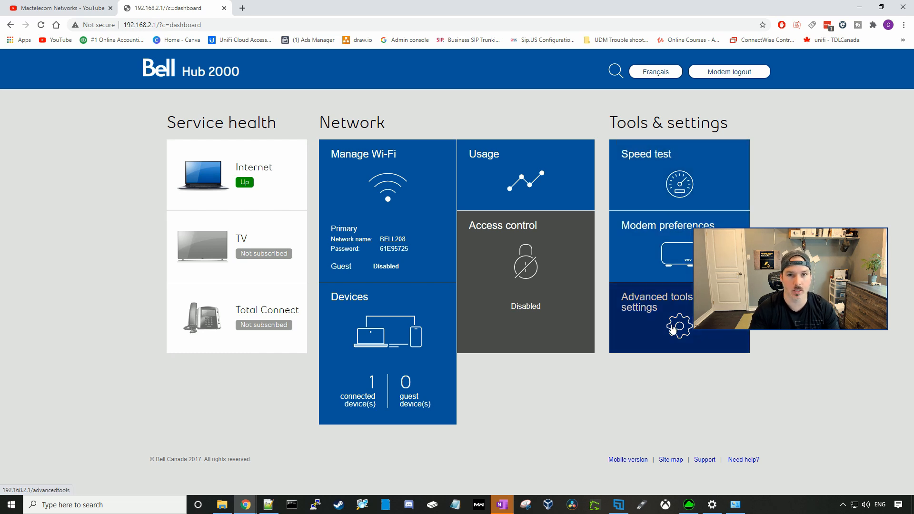
mouse_move(852, 497)
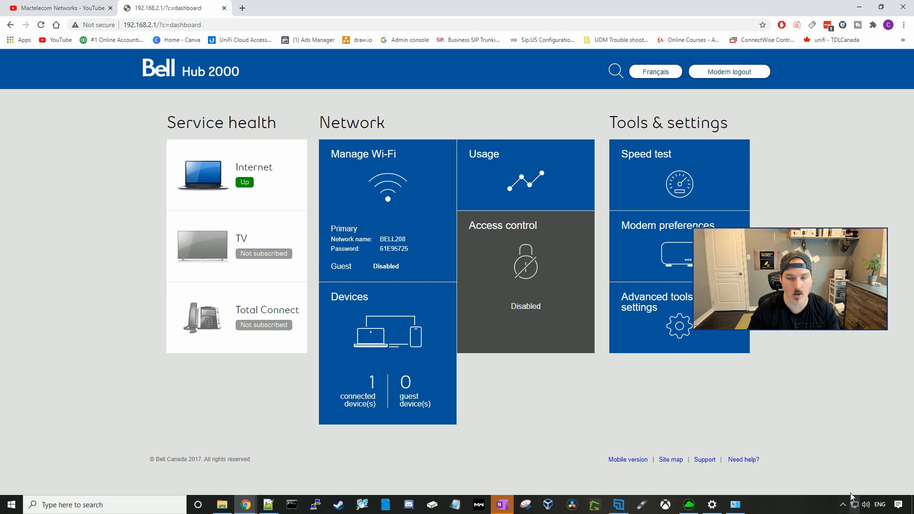
mouse_move(872, 482)
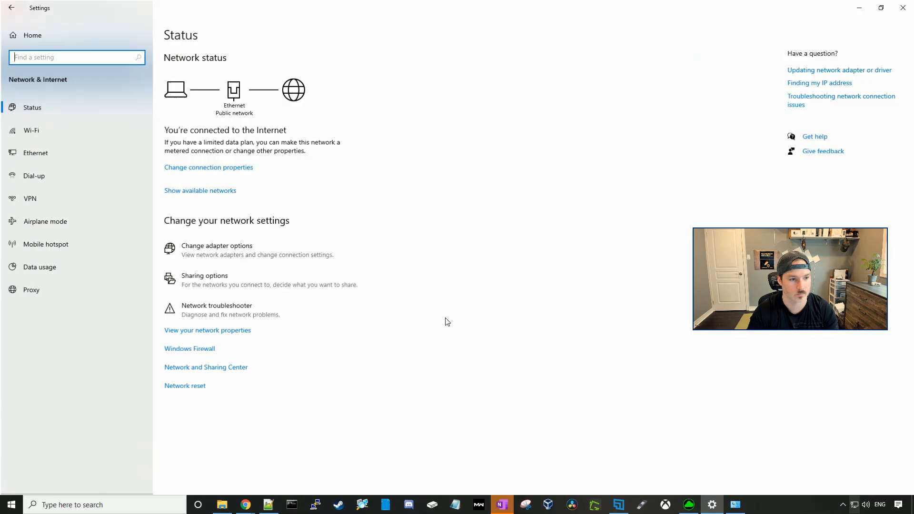
Step: Show the VPN page under Network & Internet, with no VPN connections listed yet
left_click(29, 198)
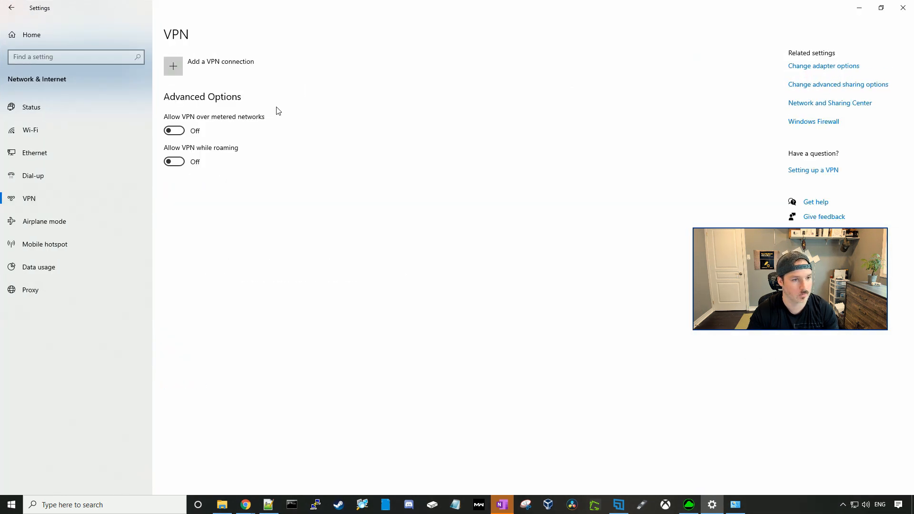
Step: Save a Windows built-in VPN 'RemoteVPN' using L2TP/IPsec with pre-shared key and credentials
left_click(173, 65)
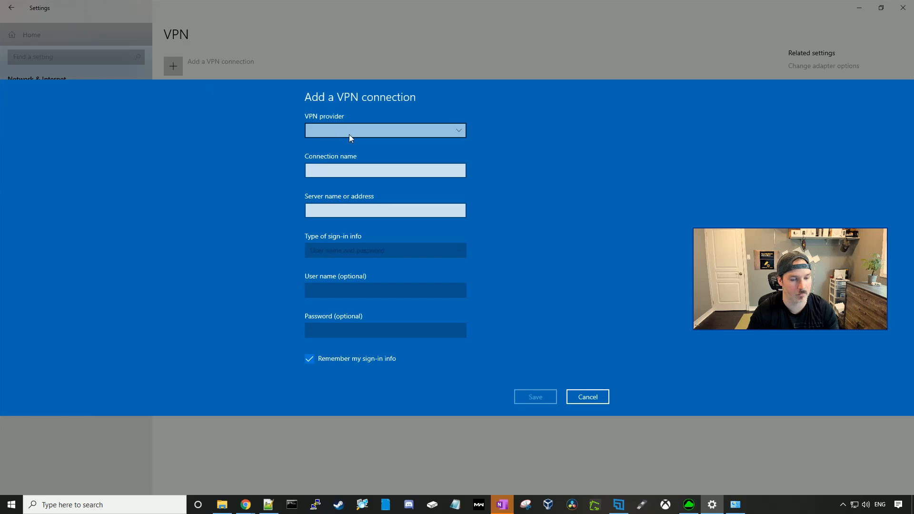
left_click(385, 130)
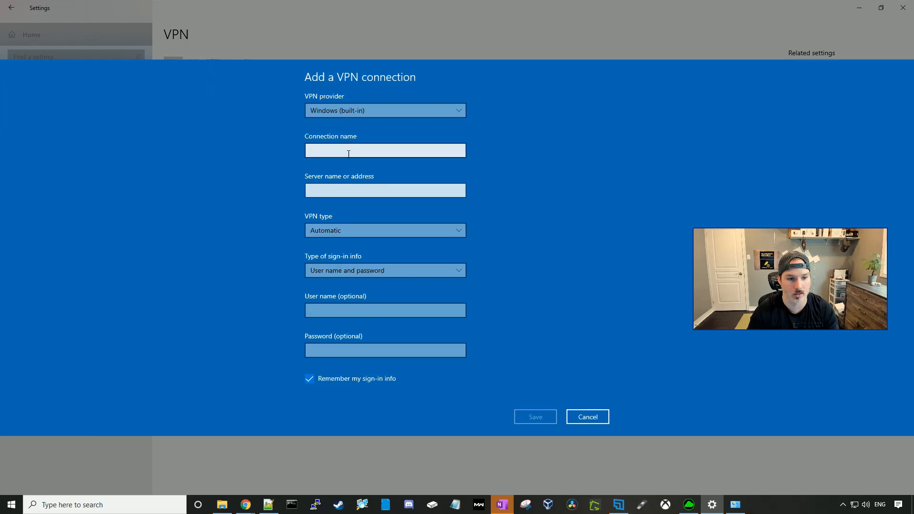
type("Re")
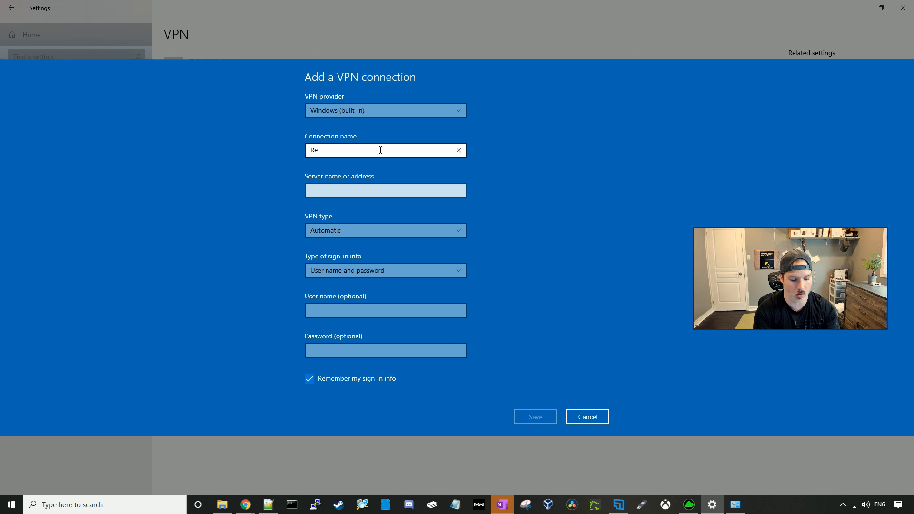
type("moteVPN")
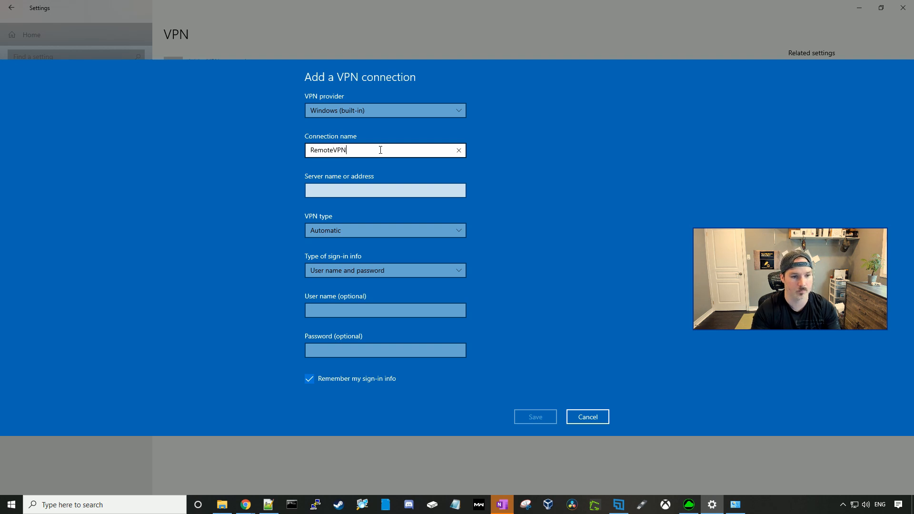
left_click(385, 190)
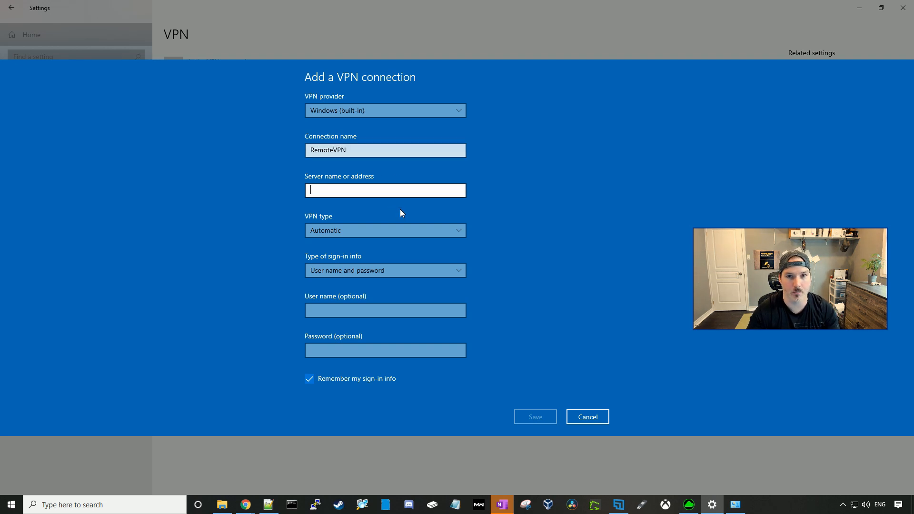
left_click(385, 231)
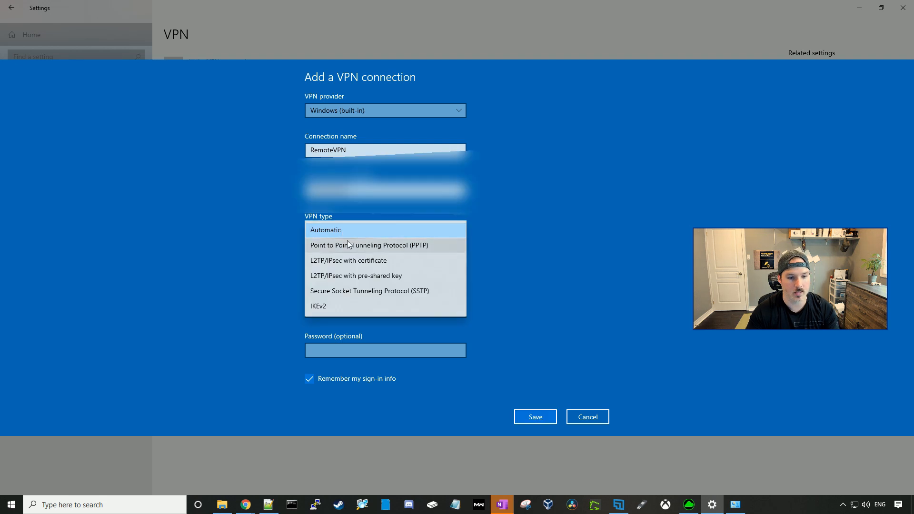
mouse_move(361, 275)
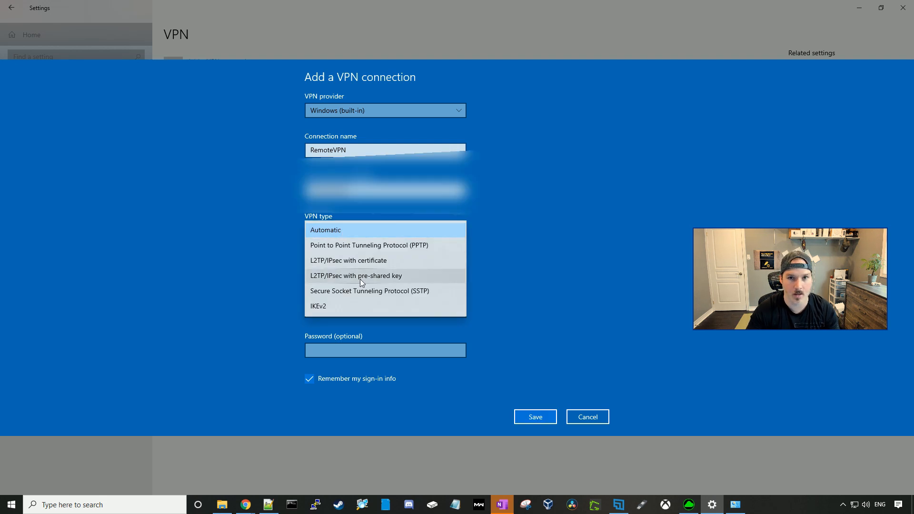
left_click(356, 275)
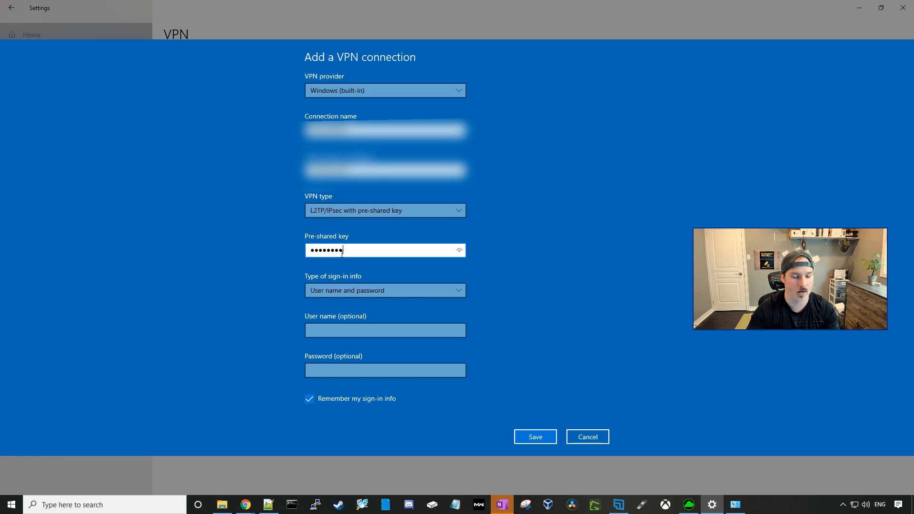
type("cody")
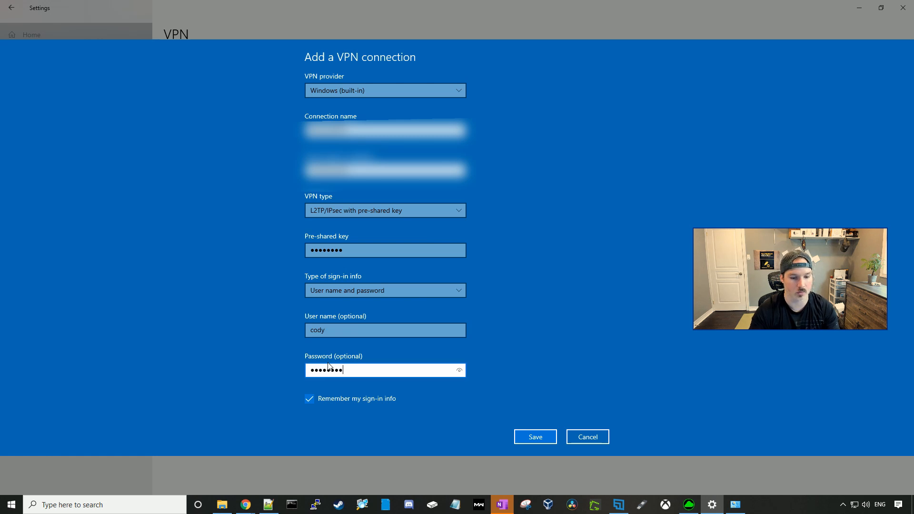
left_click(534, 436)
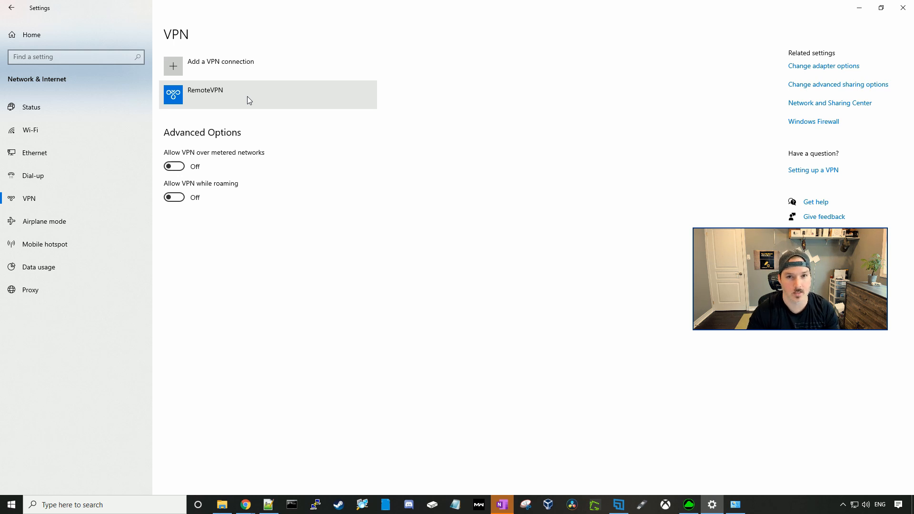
mouse_move(236, 110)
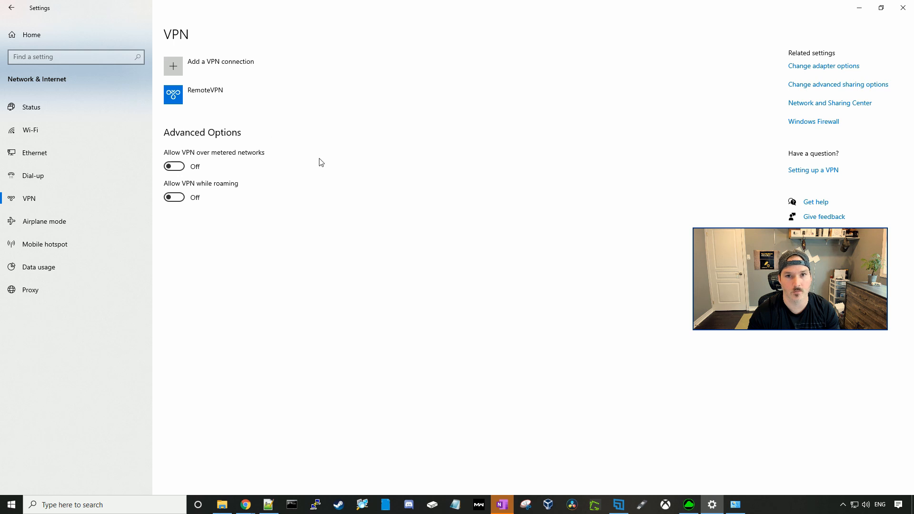
mouse_move(554, 141)
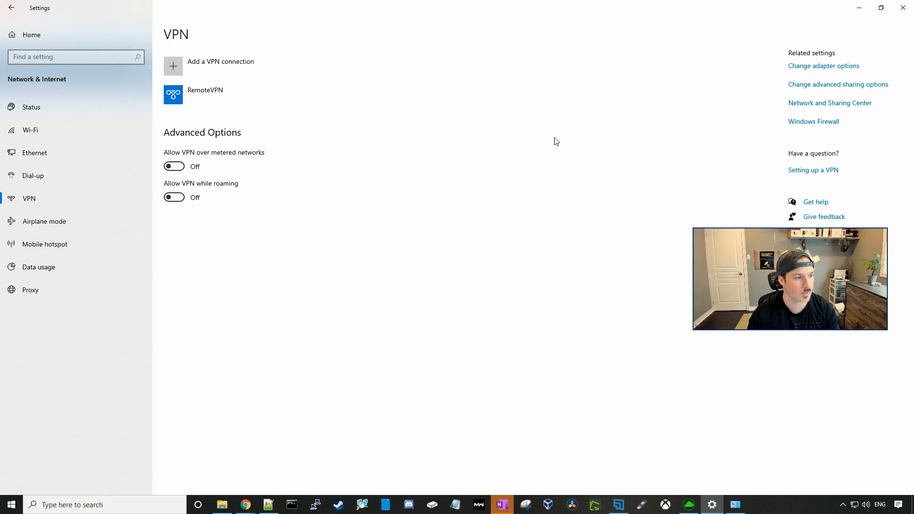
Step: Set the RemoteVPN adapter's security authentication to 'Allow these protocols'
left_click(824, 65)
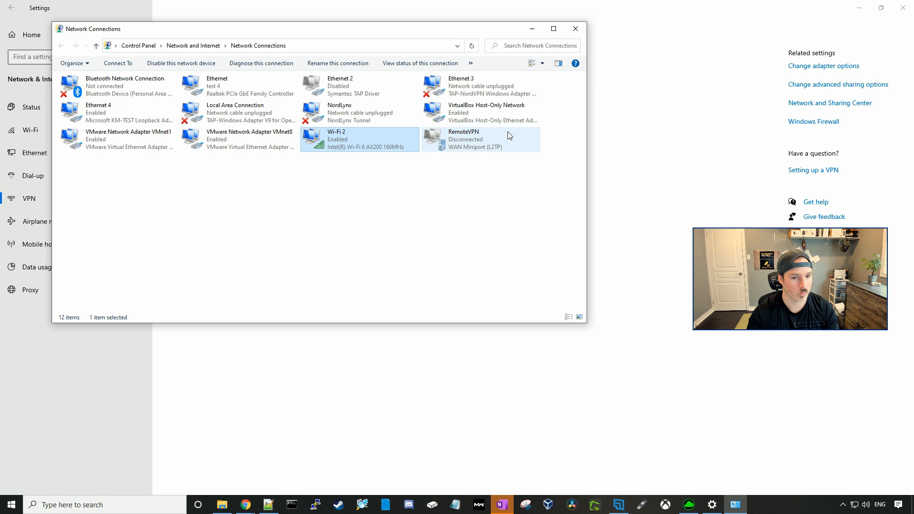
mouse_move(459, 148)
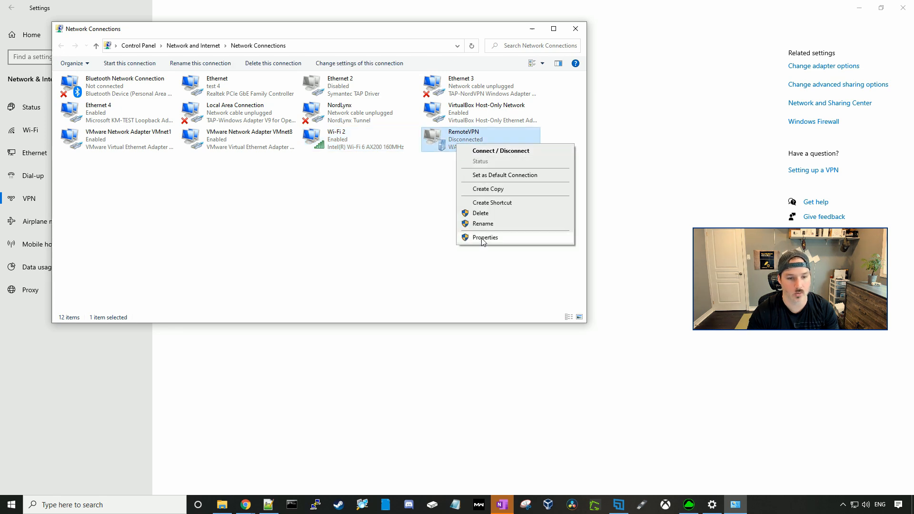
left_click(485, 237)
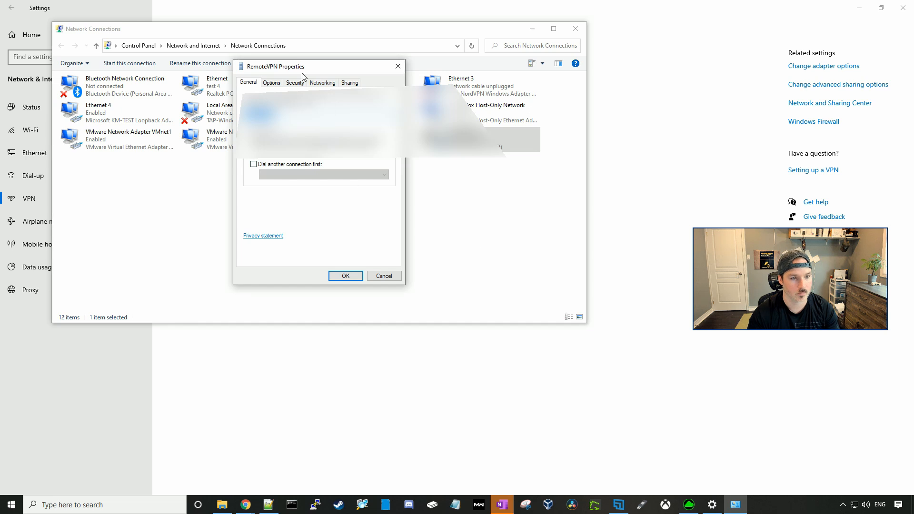
left_click(295, 82)
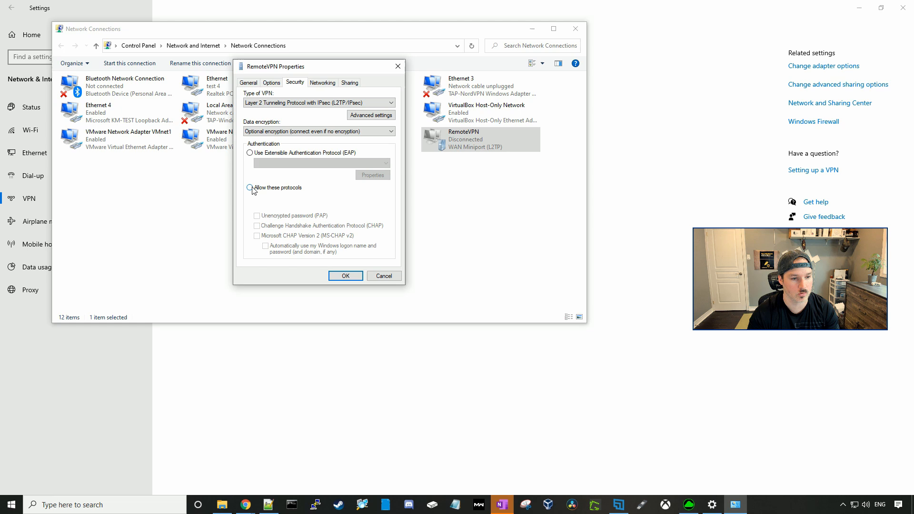
left_click(250, 188)
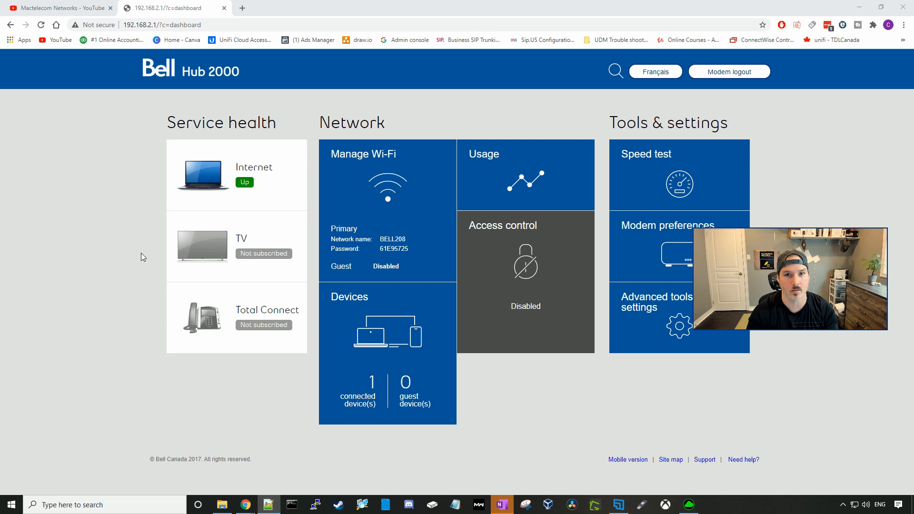
Step: Open UniFi's Advanced Features settings and scroll to the RADIUS Default profile
left_click(286, 7)
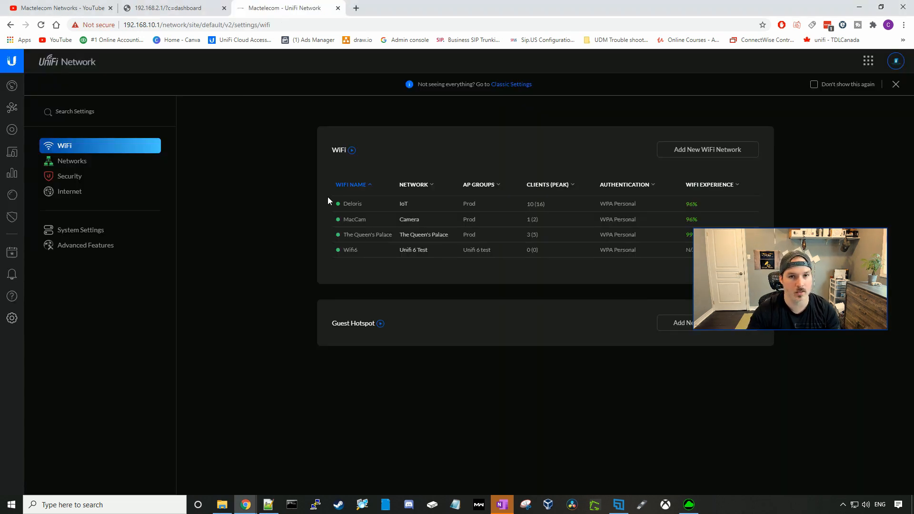
mouse_move(262, 202)
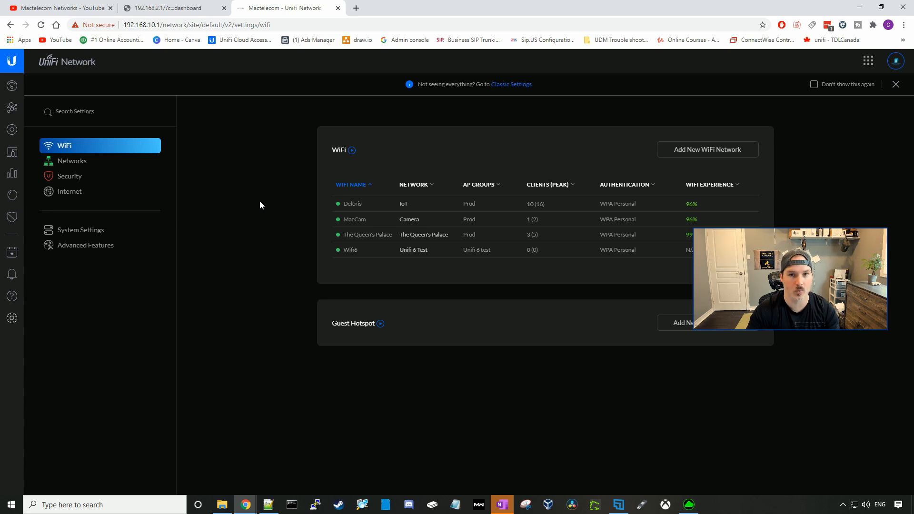
mouse_move(86, 245)
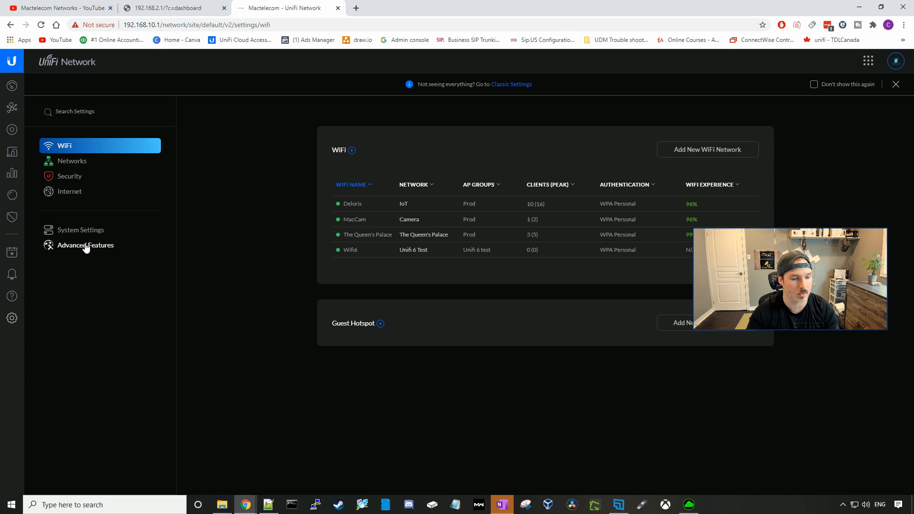
left_click(85, 245)
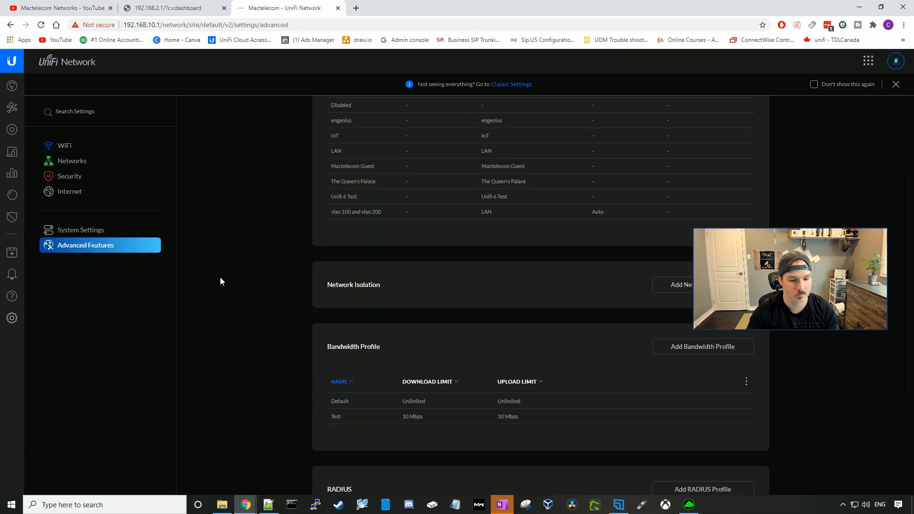
scroll("down", 3)
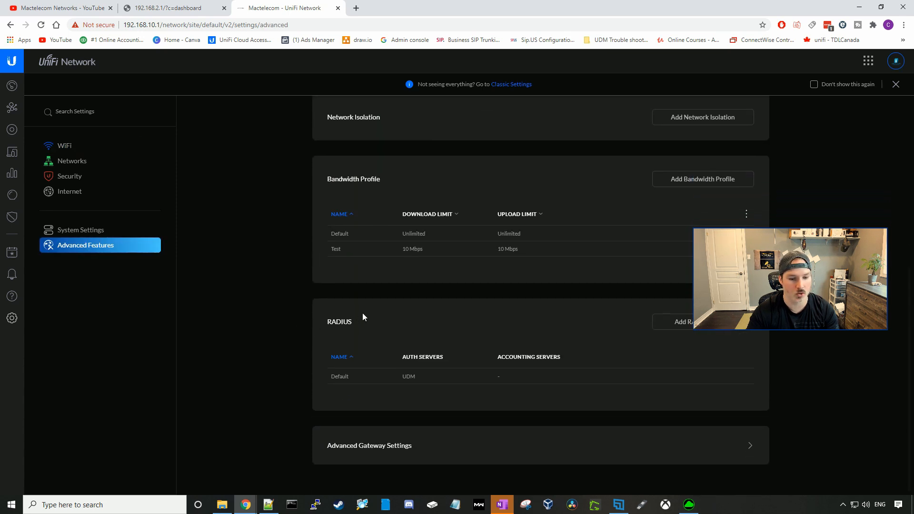
mouse_move(737, 377)
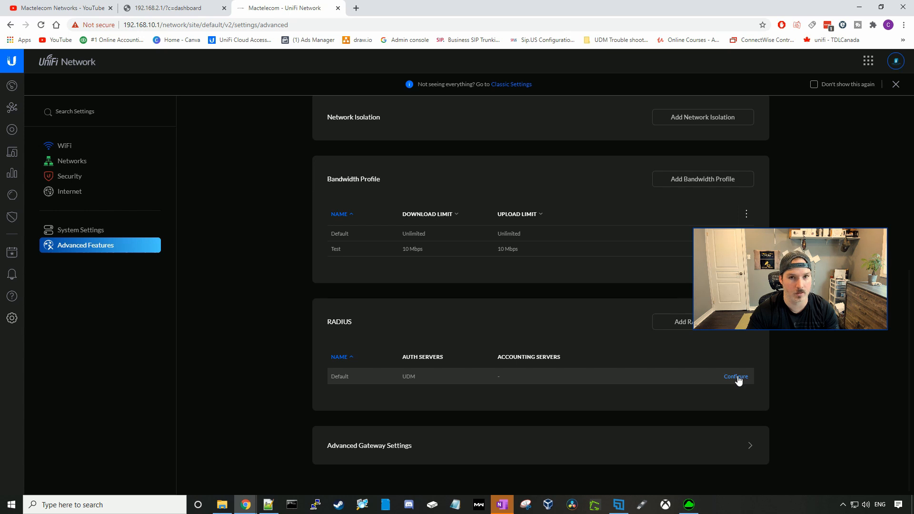
Step: Switch on the Default profile's RADIUS server, check its secret, and scroll to RADIUS users
left_click(736, 377)
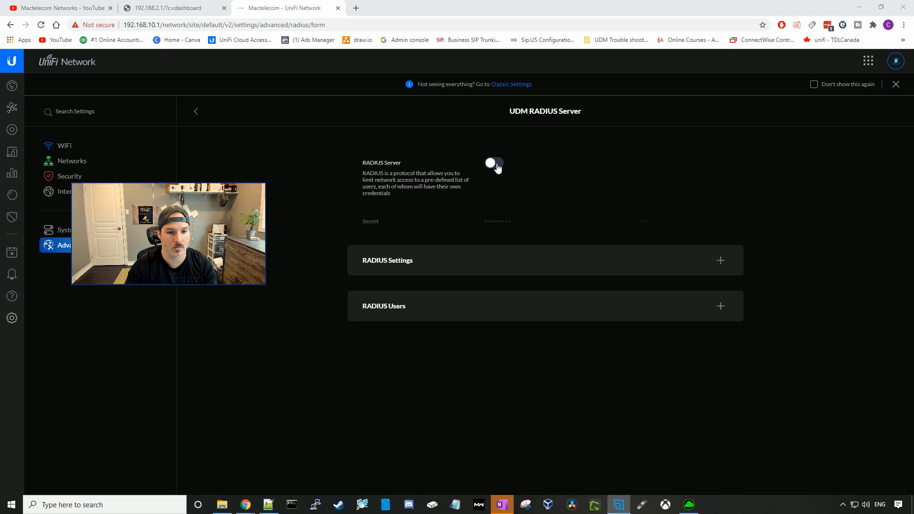
left_click(493, 163)
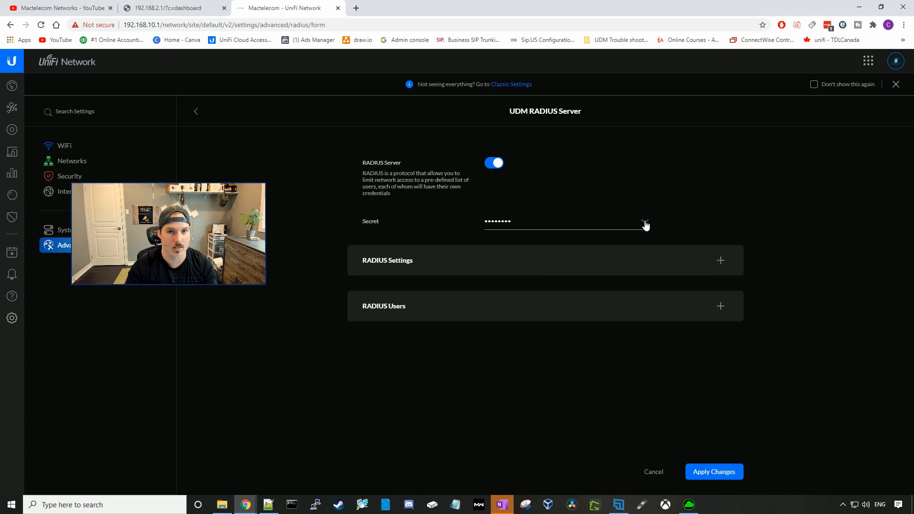
left_click(646, 224)
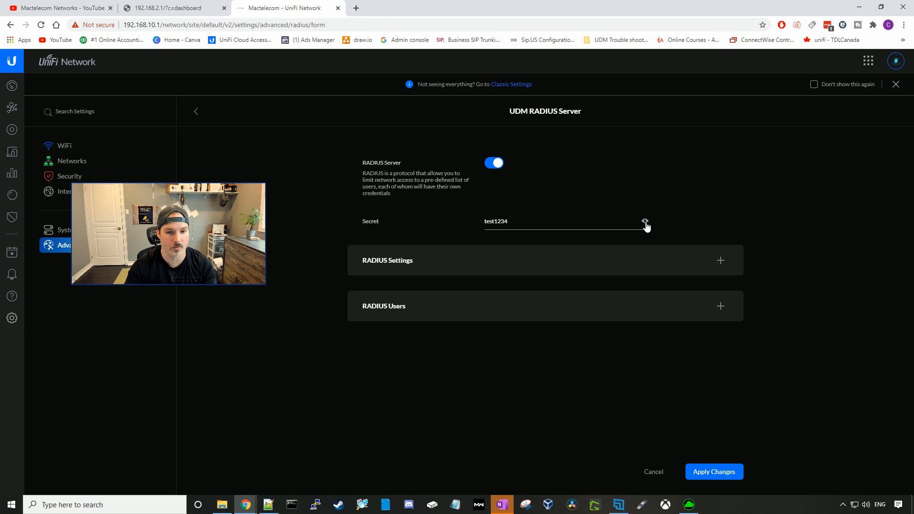
left_click(720, 261)
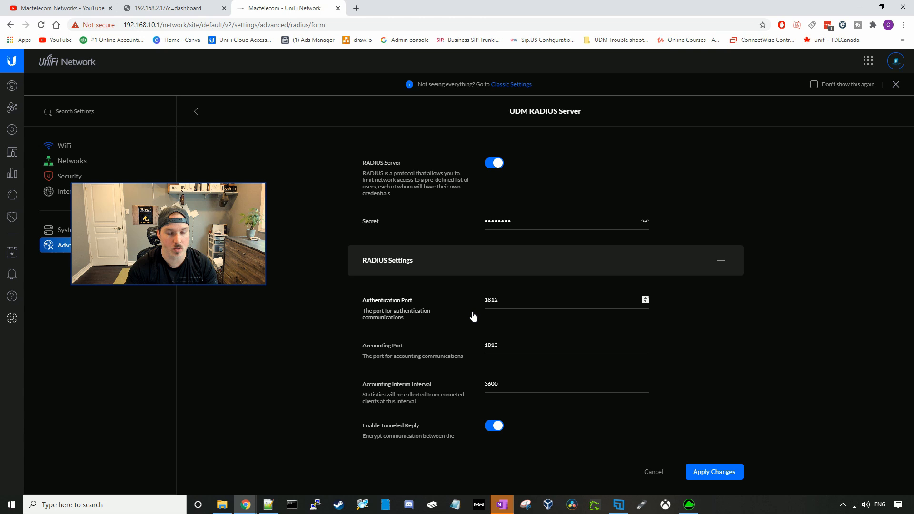
scroll("down", 3)
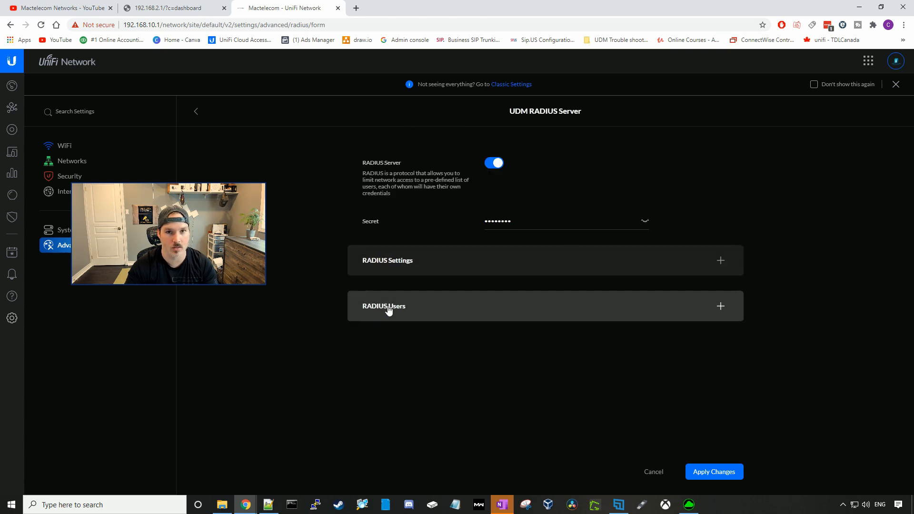
mouse_move(427, 319)
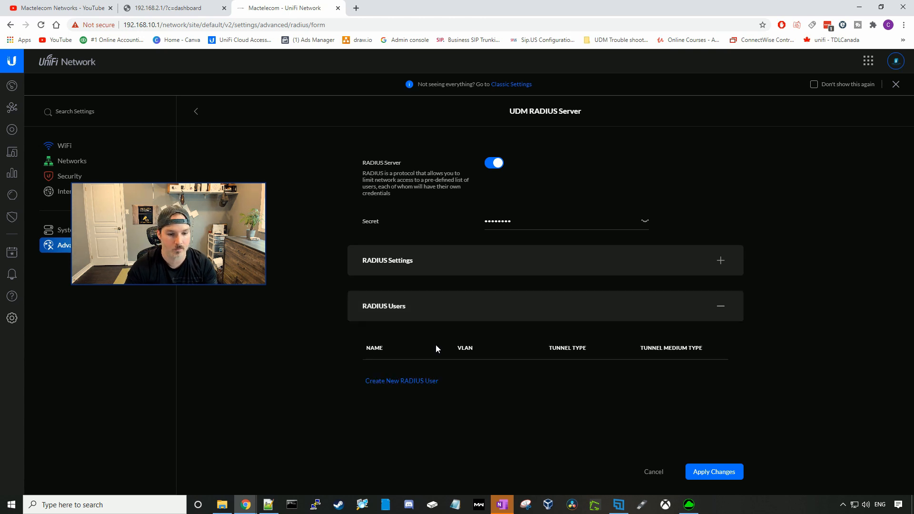
Step: Create RADIUS user 'cody' with L2TP tunnel type and IPv4 tunnel medium type
left_click(401, 381)
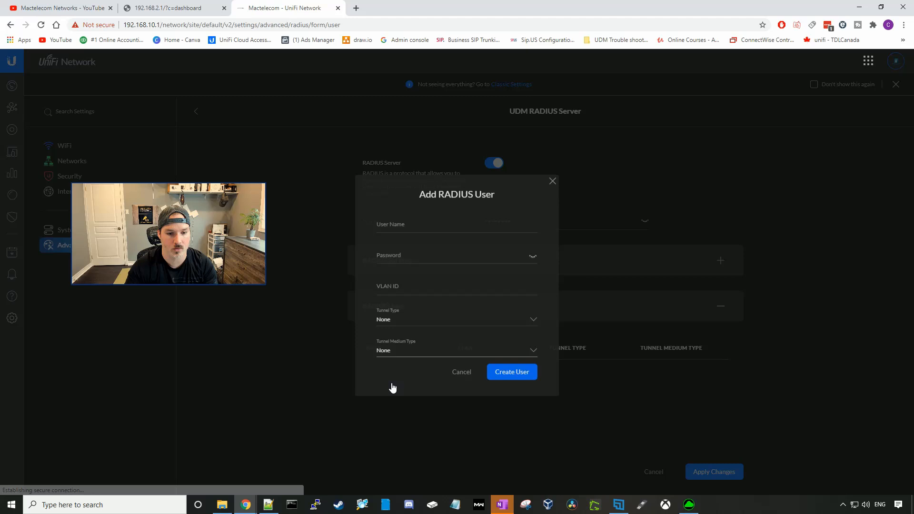
type("cody")
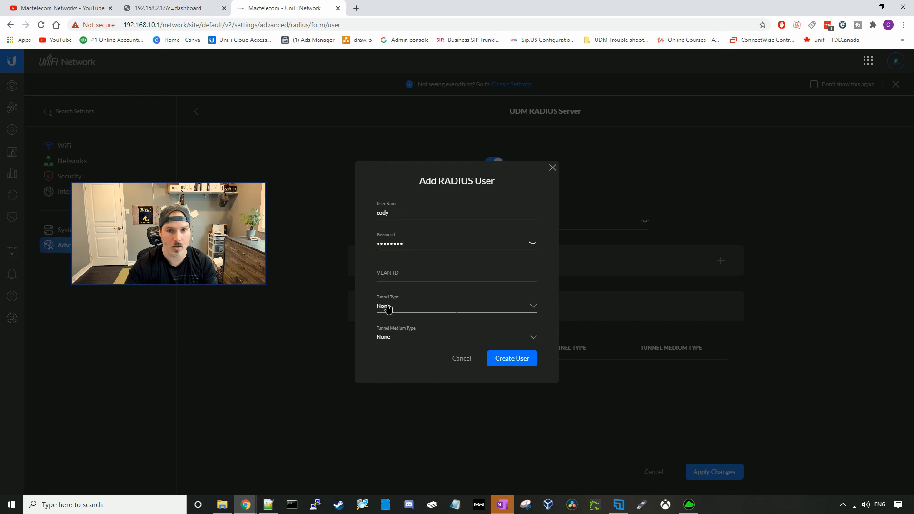
left_click(457, 306)
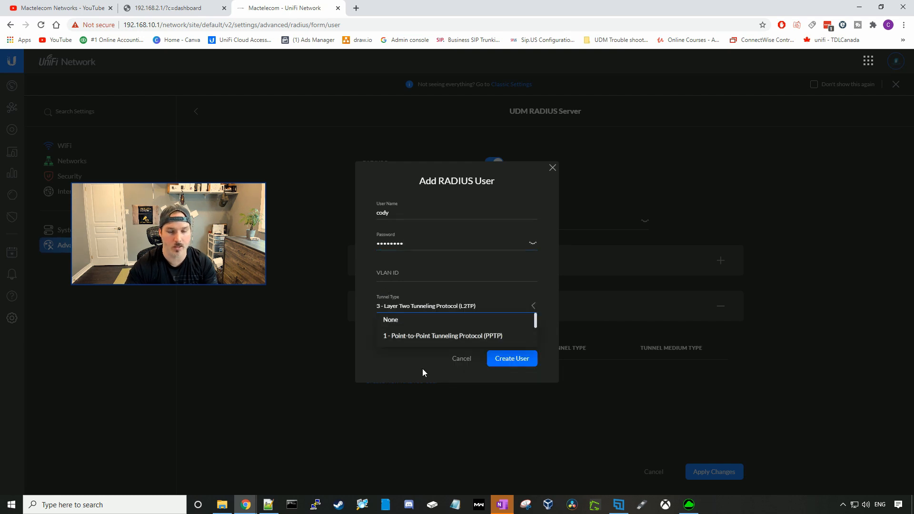
left_click(457, 337)
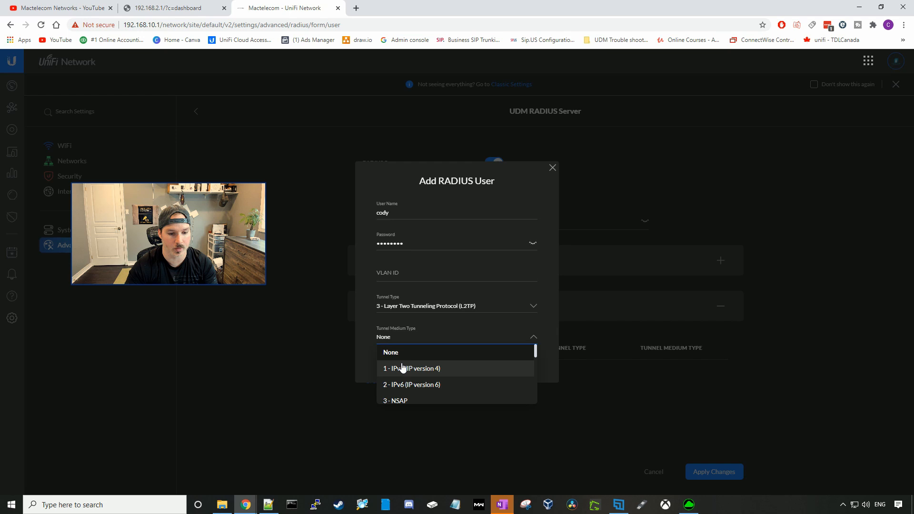
left_click(412, 368)
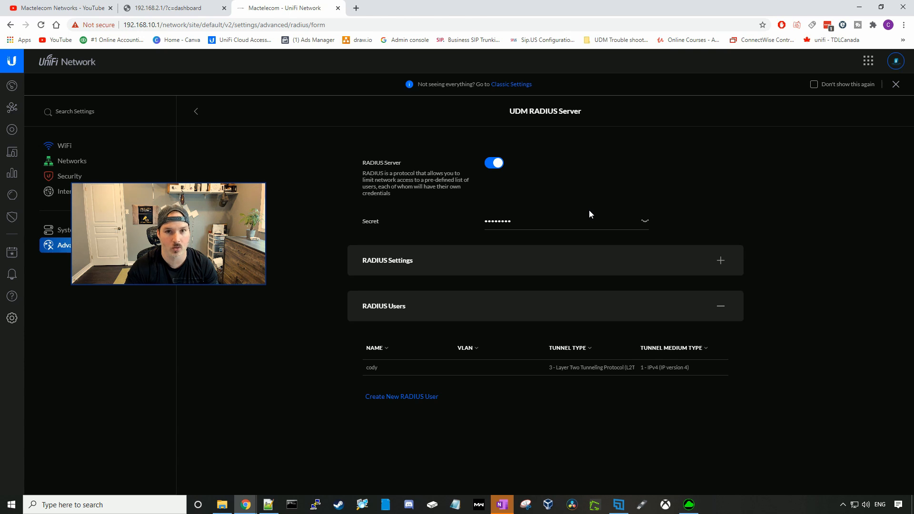
mouse_move(76, 165)
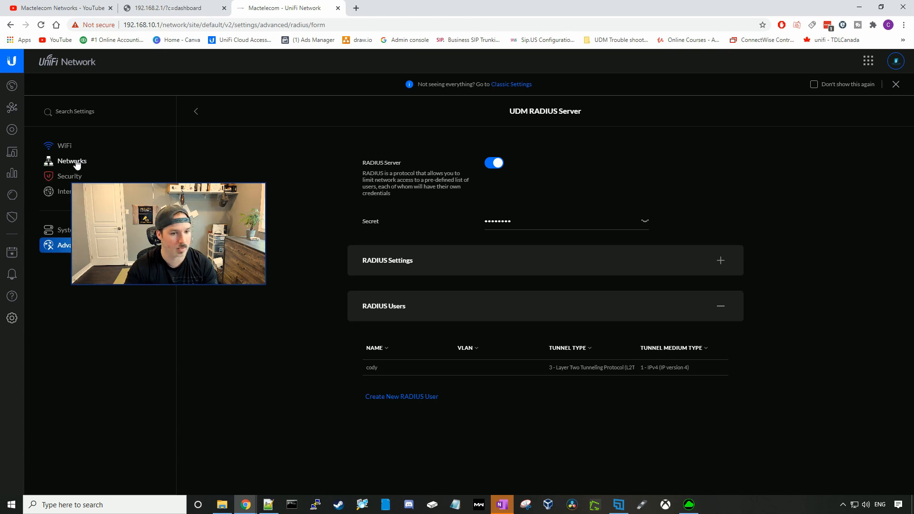
Step: Add network 'RemoteVPN' as a Remote User VPN with L2TP Server protocol and apply changes
left_click(72, 161)
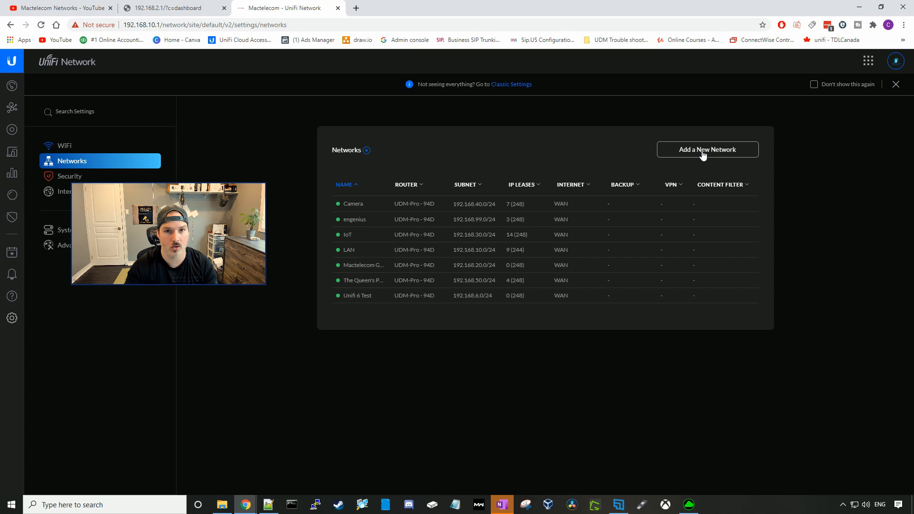
left_click(707, 149)
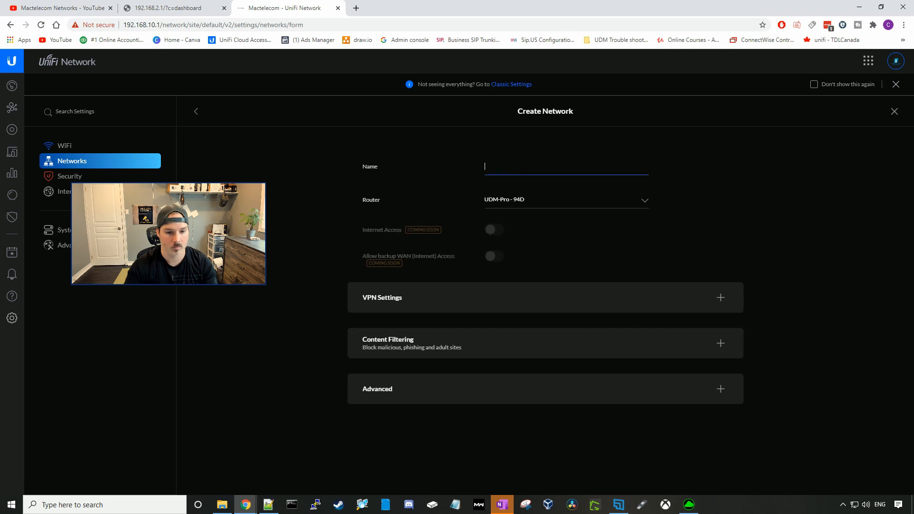
type("RemoteVPN")
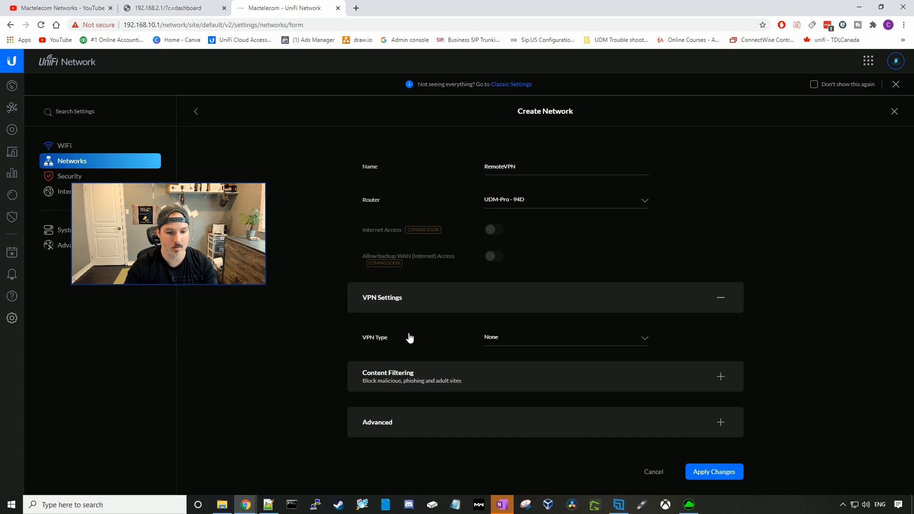
left_click(564, 337)
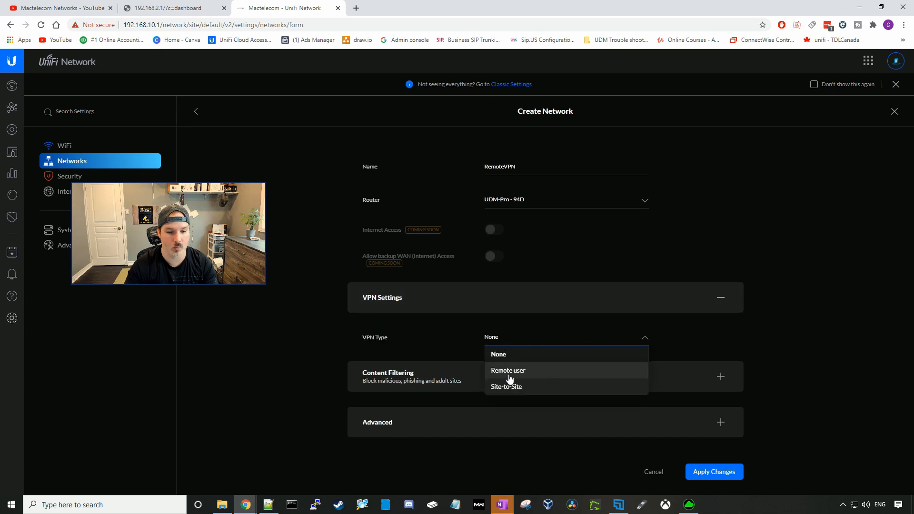
left_click(508, 370)
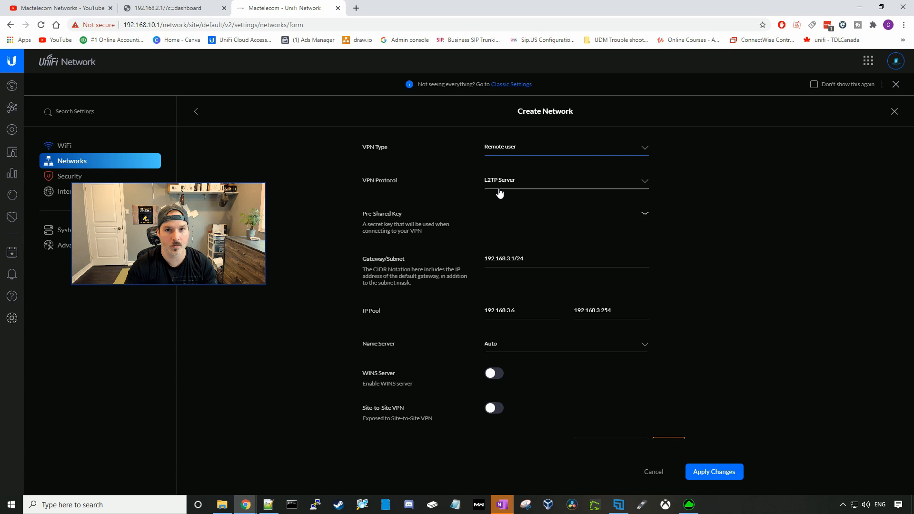
left_click(564, 180)
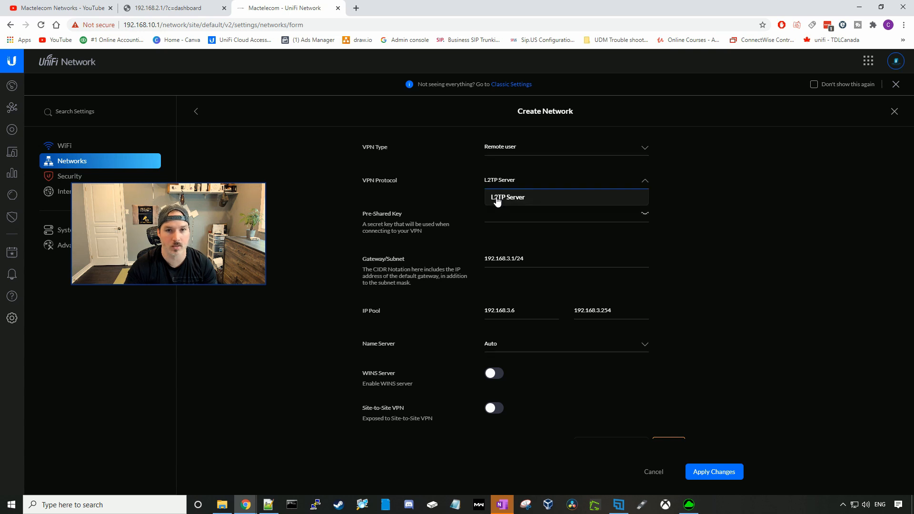
left_click(507, 197)
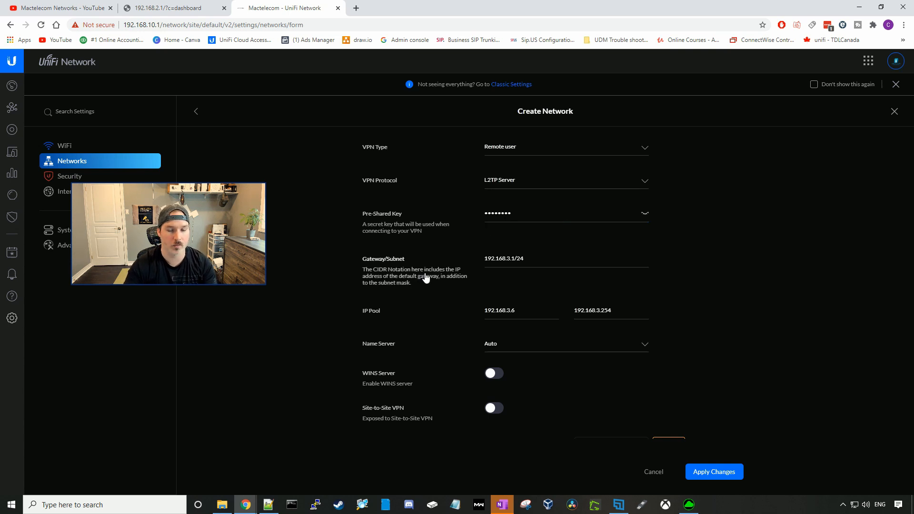
left_click(525, 258)
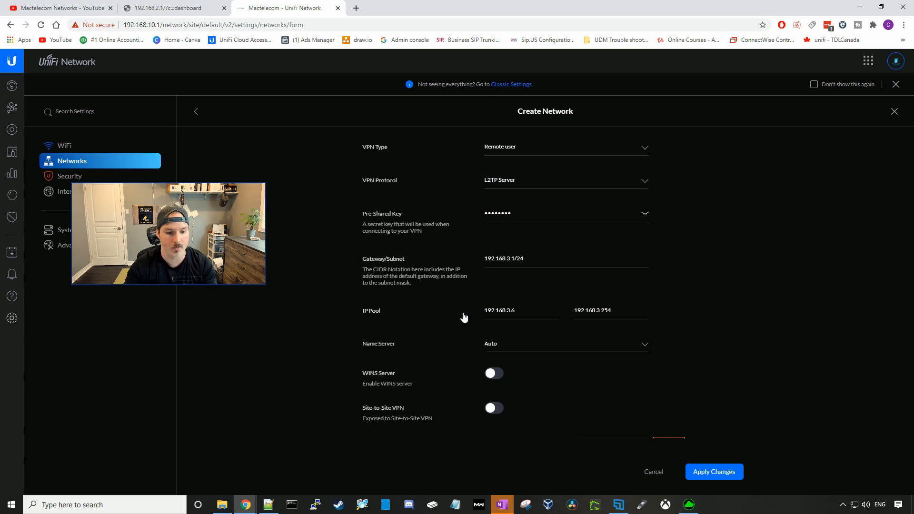
scroll("down", 3)
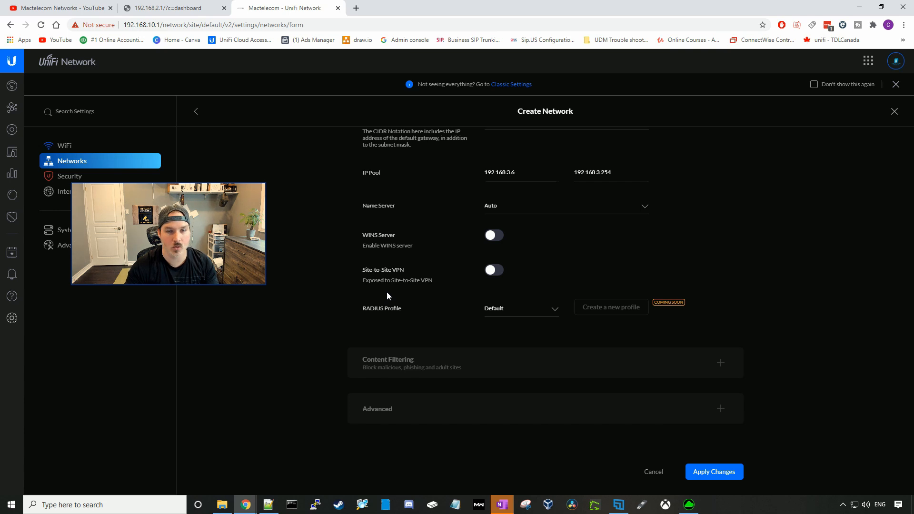
mouse_move(371, 277)
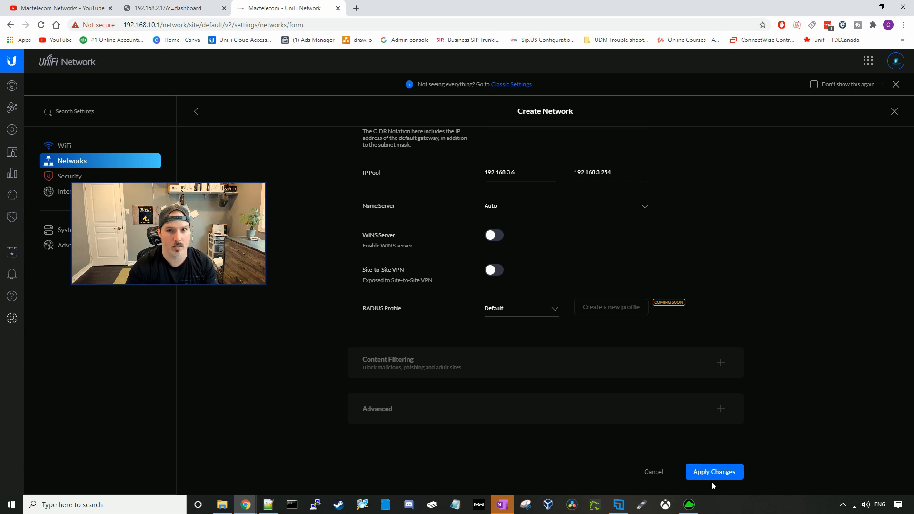
left_click(713, 472)
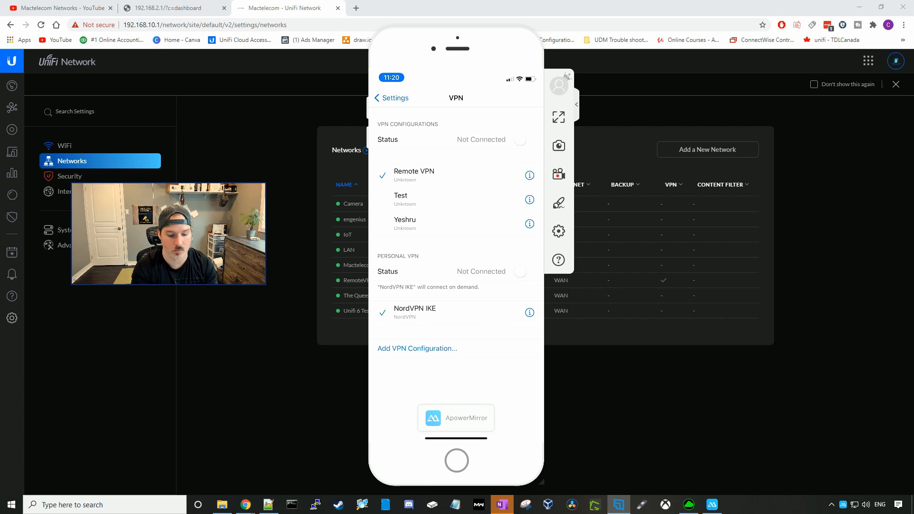
Step: Toggle the mirrored iPhone's Remote VPN status on until it shows Connected
left_click(523, 139)
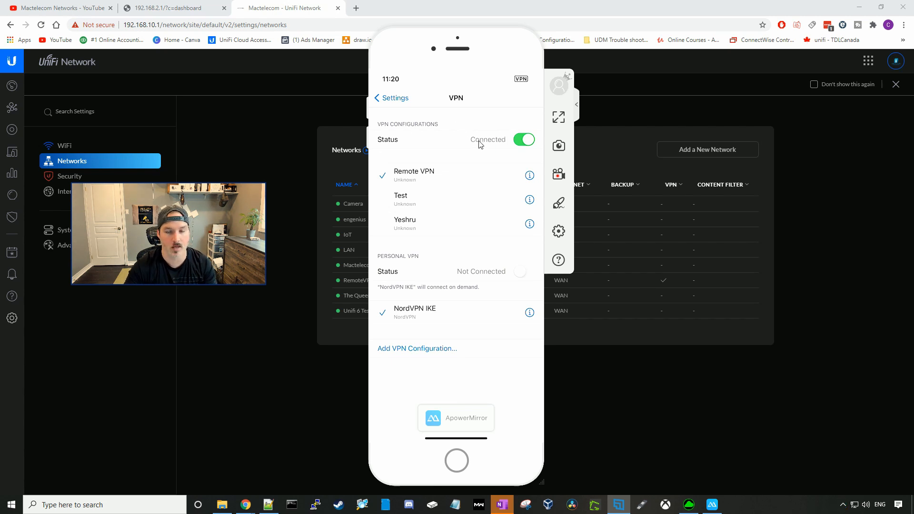
mouse_move(520, 104)
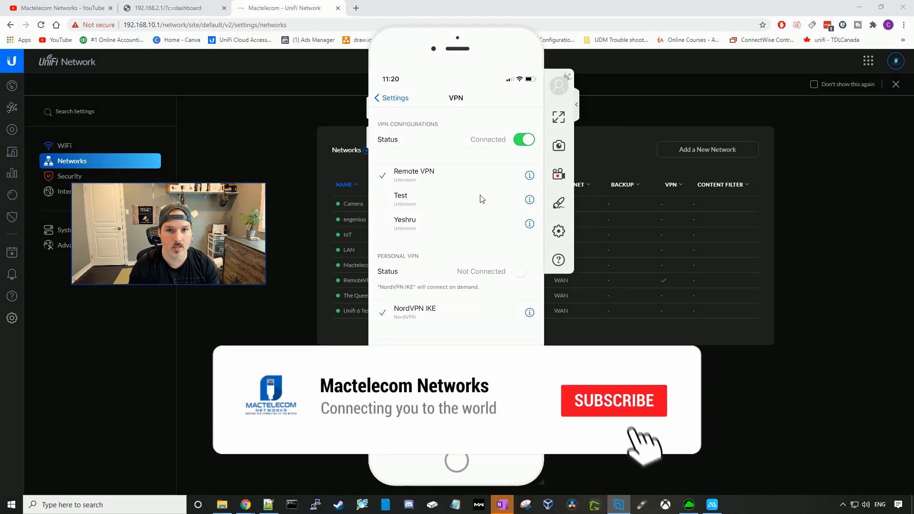
left_click(613, 401)
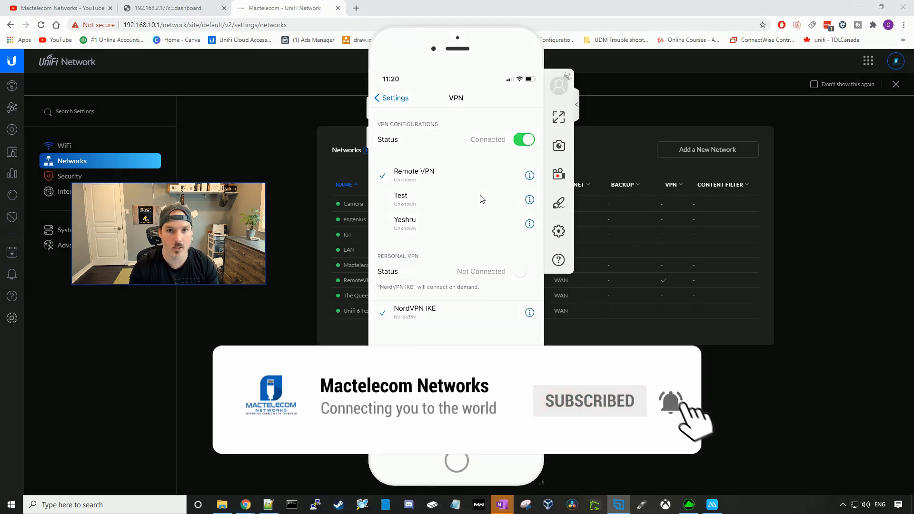